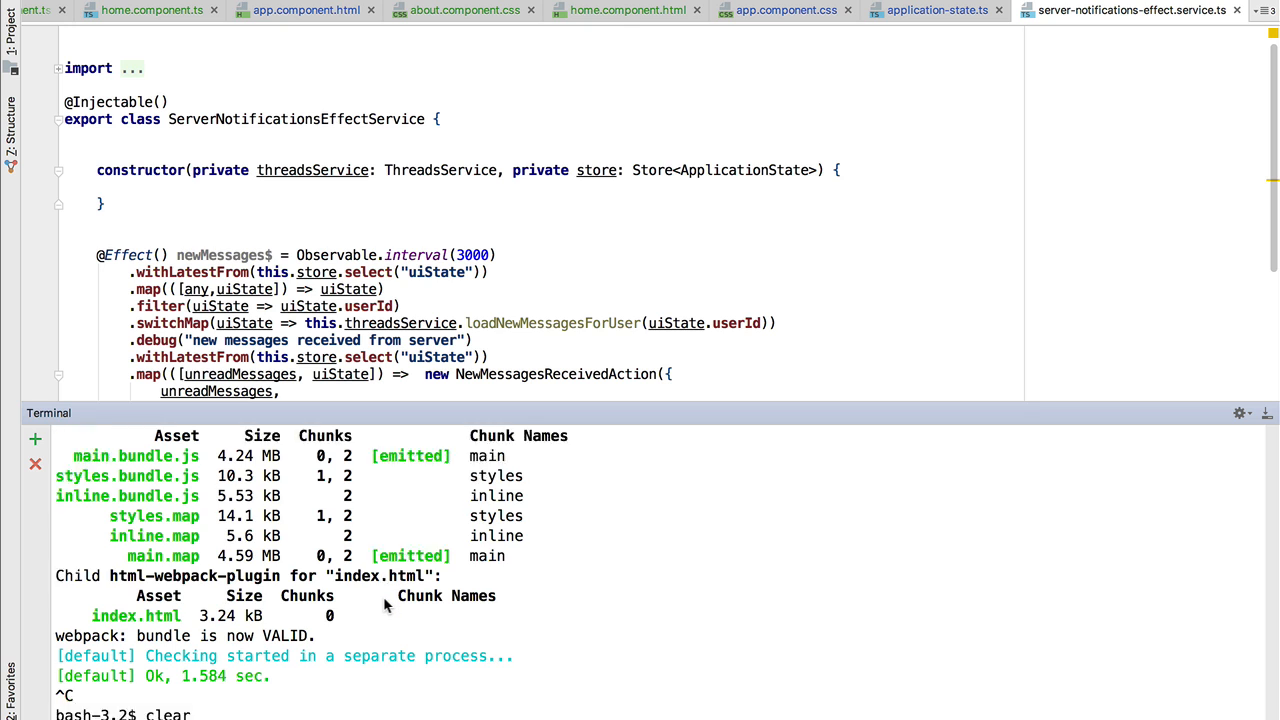
type("npm install @ngrx/router-store --save")
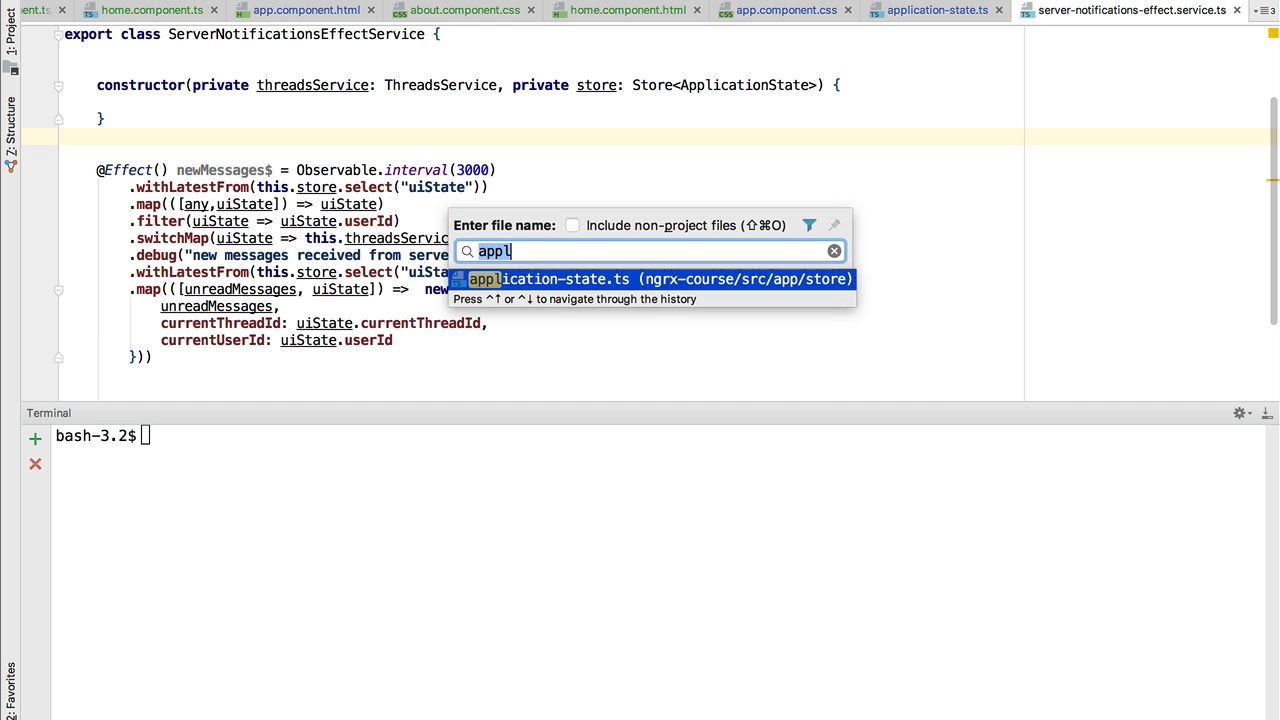
key("Backspace")
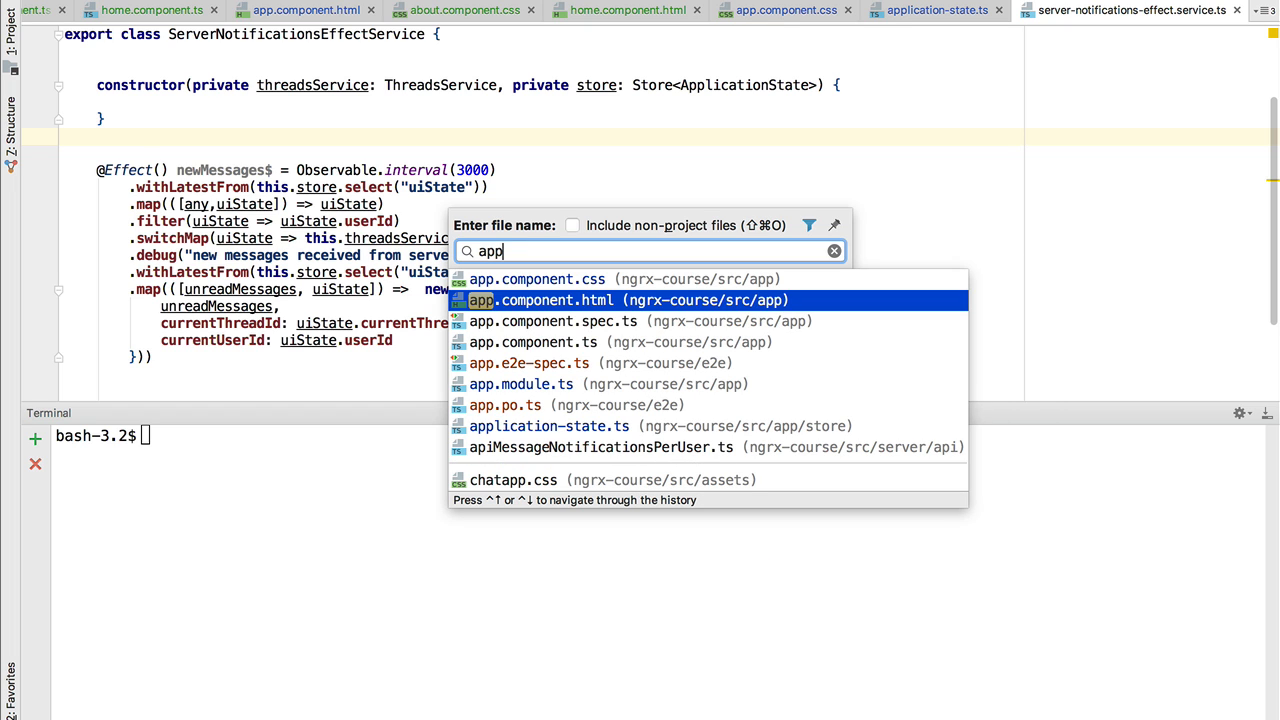
left_click(520, 384)
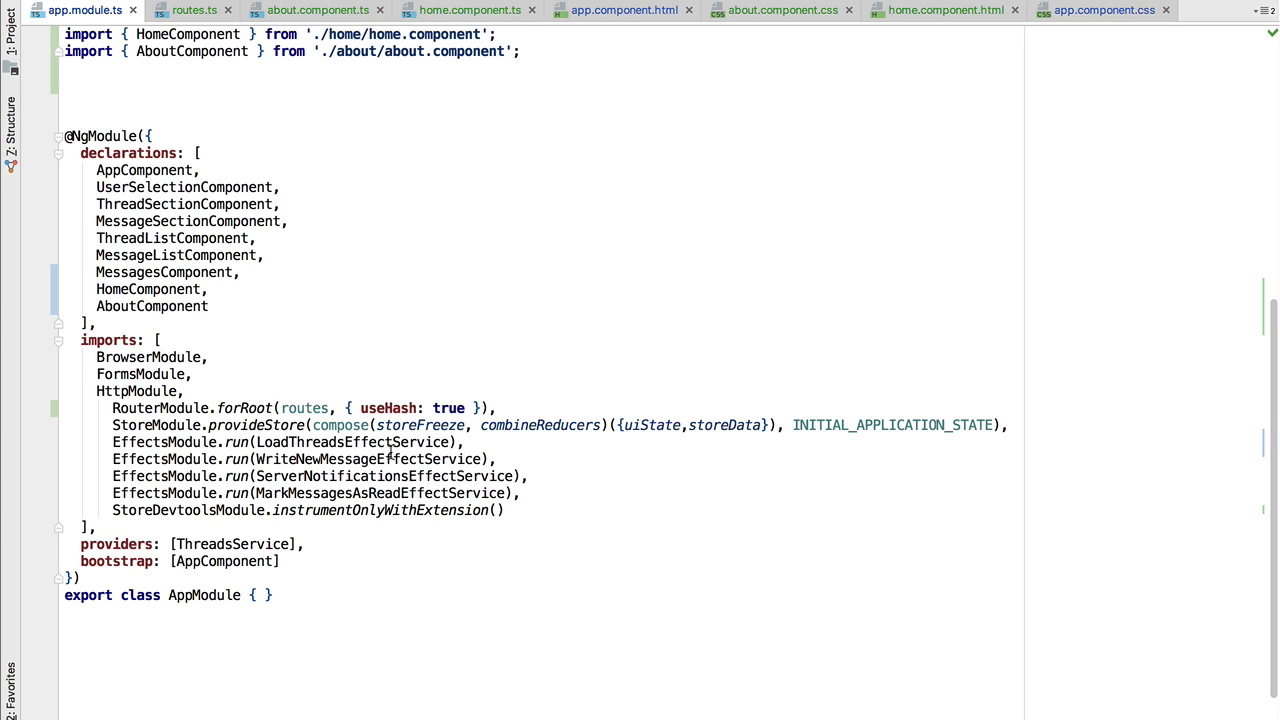
left_click(657, 424)
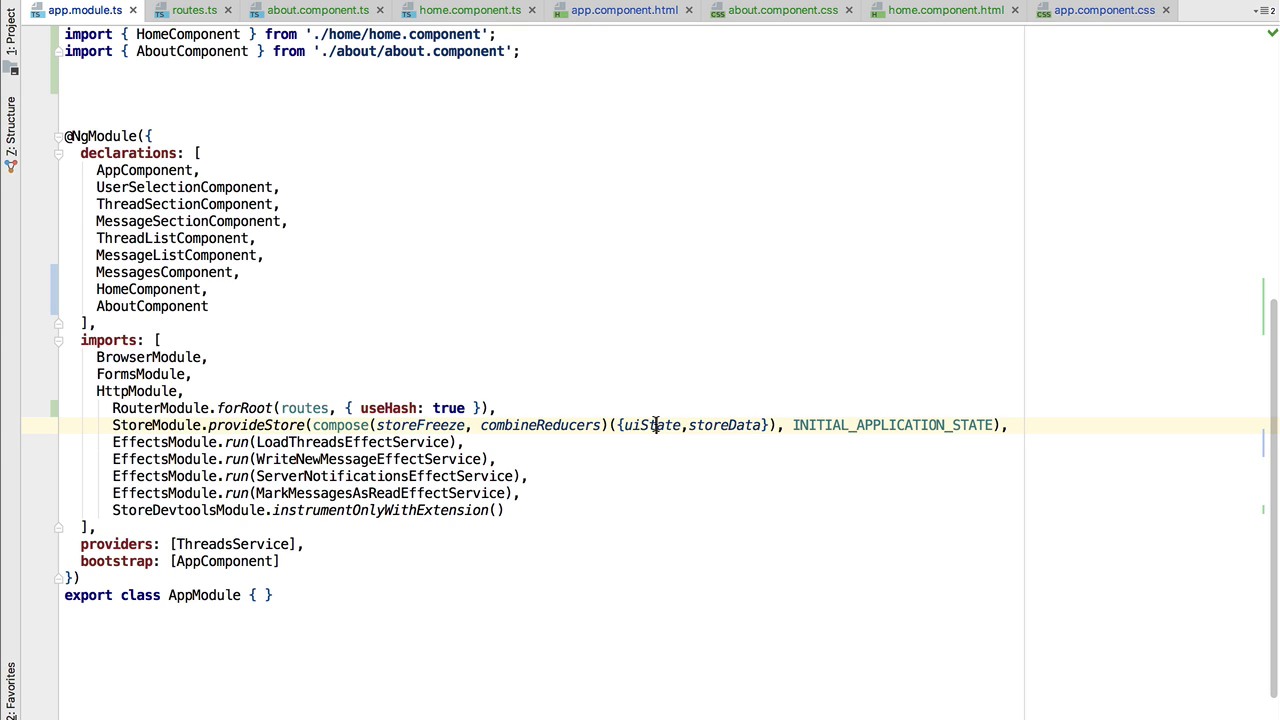
double_click(650, 424)
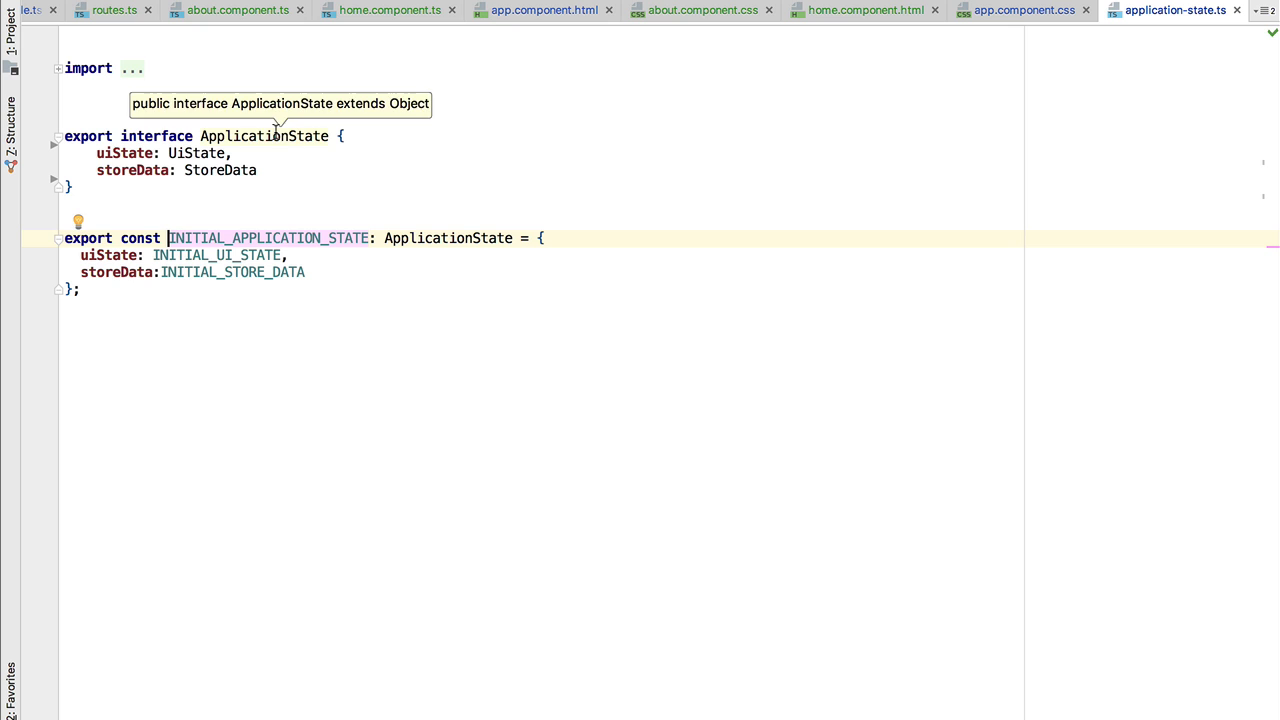
- Add 'router: RouterState' to the ApplicationState interface and reveal the folded imports
double_click(263, 136)
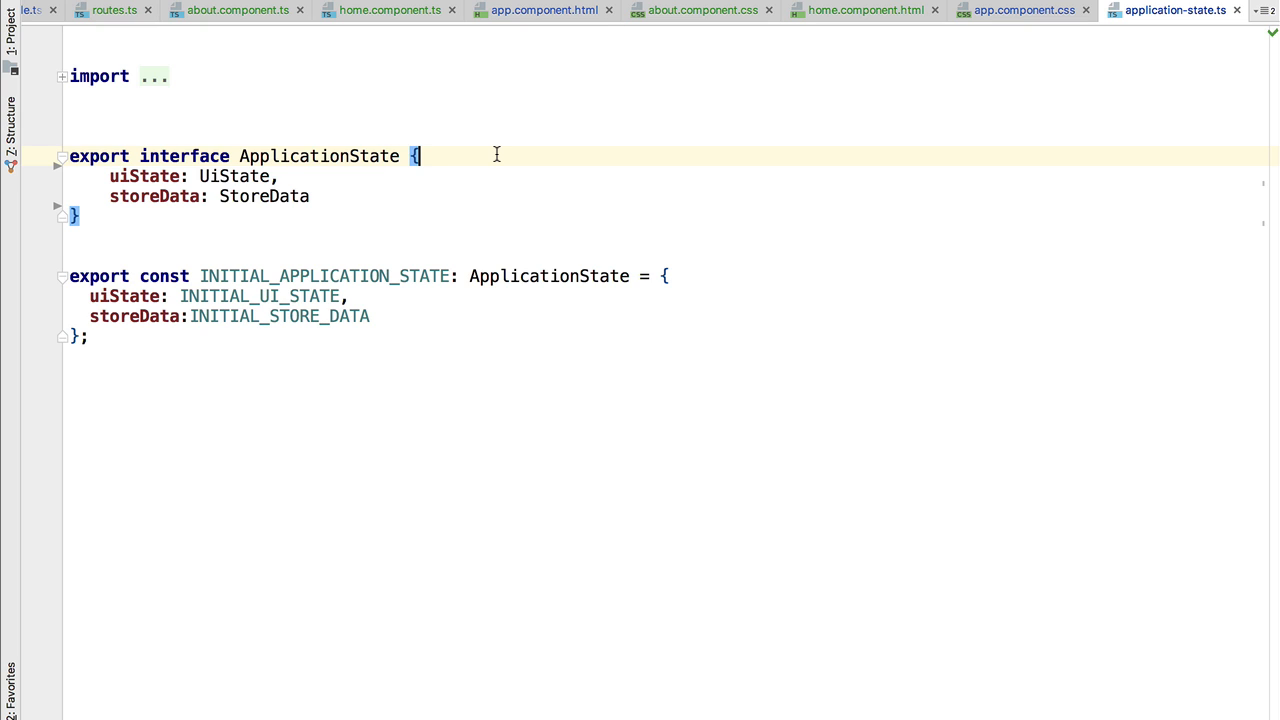
type("ro")
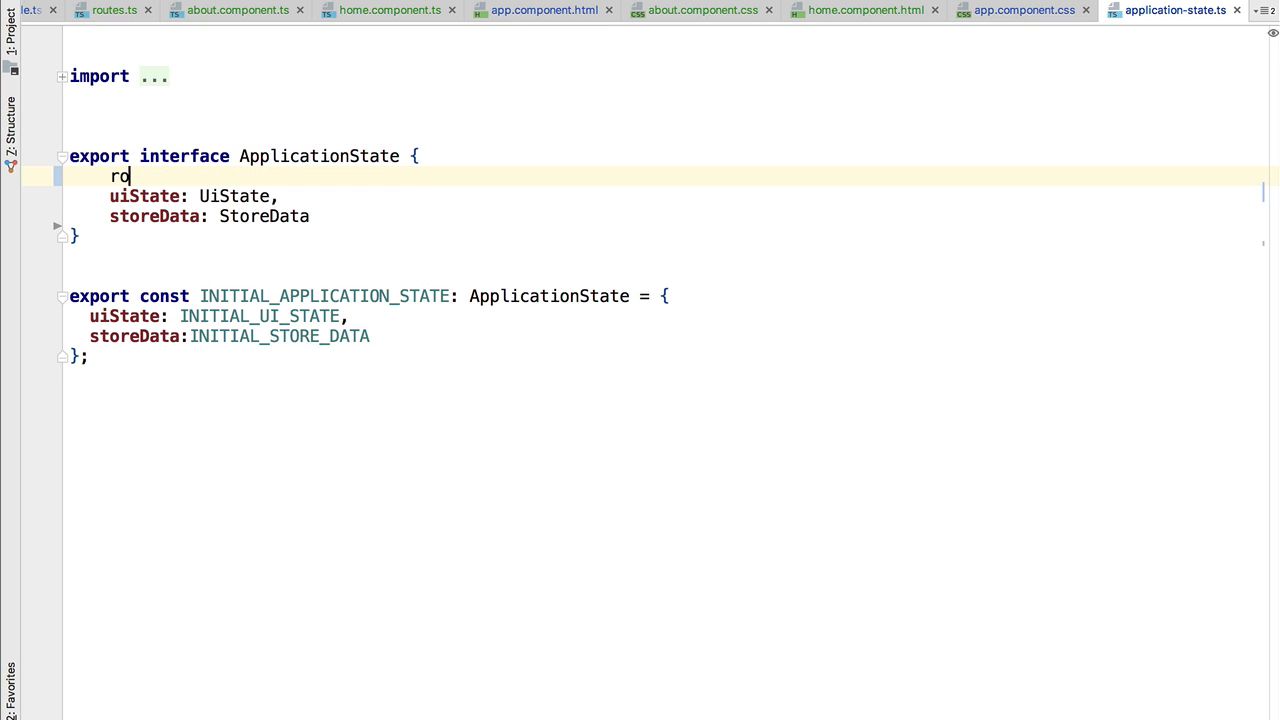
type("uter:")
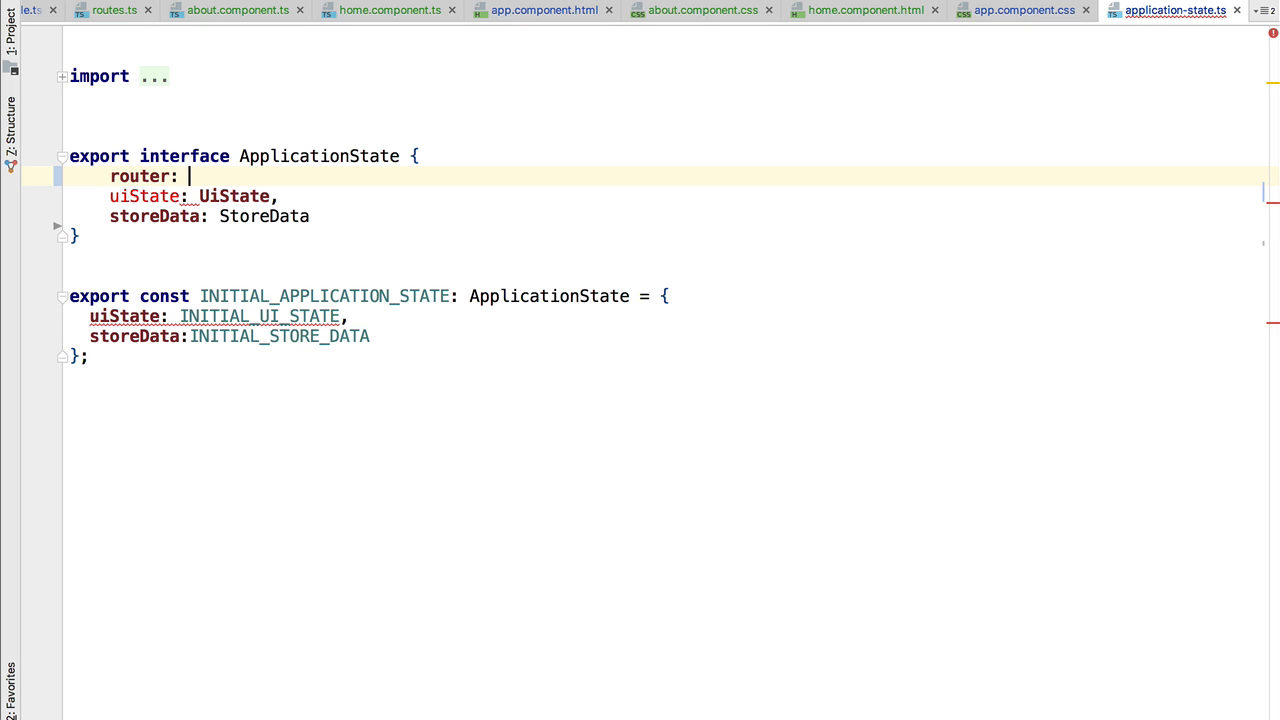
mouse_move(468, 532)
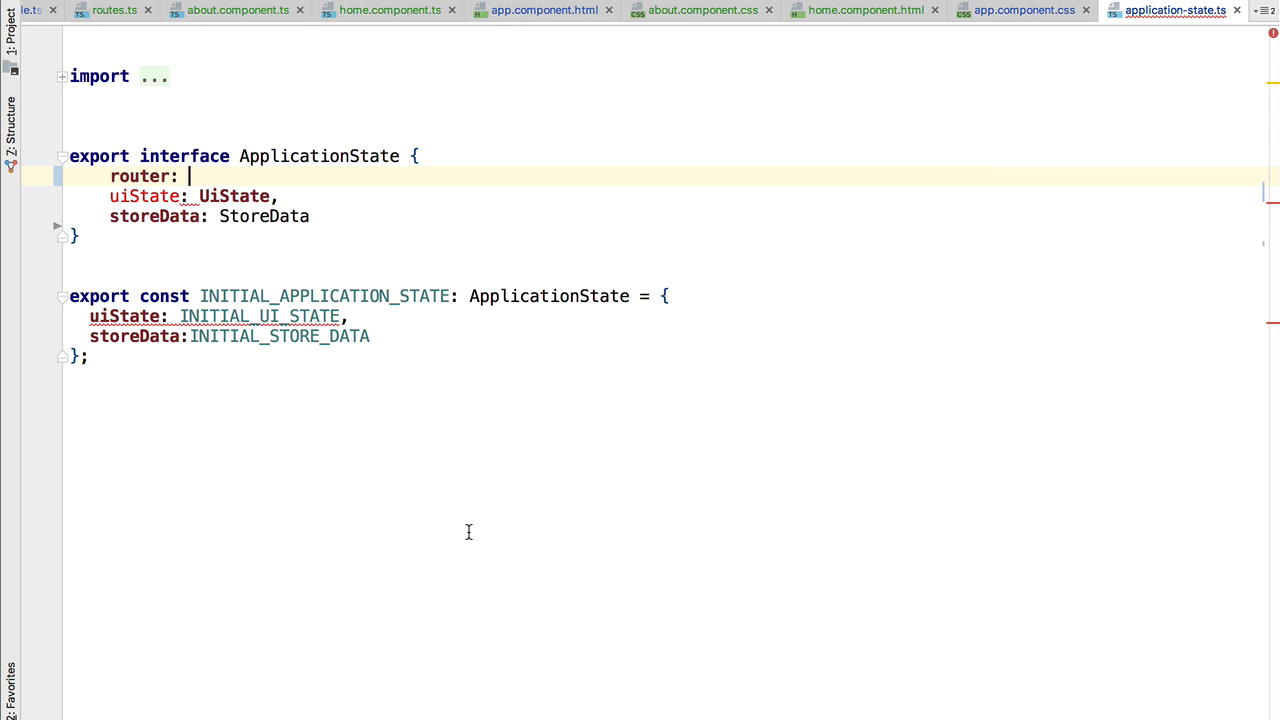
type("Router")
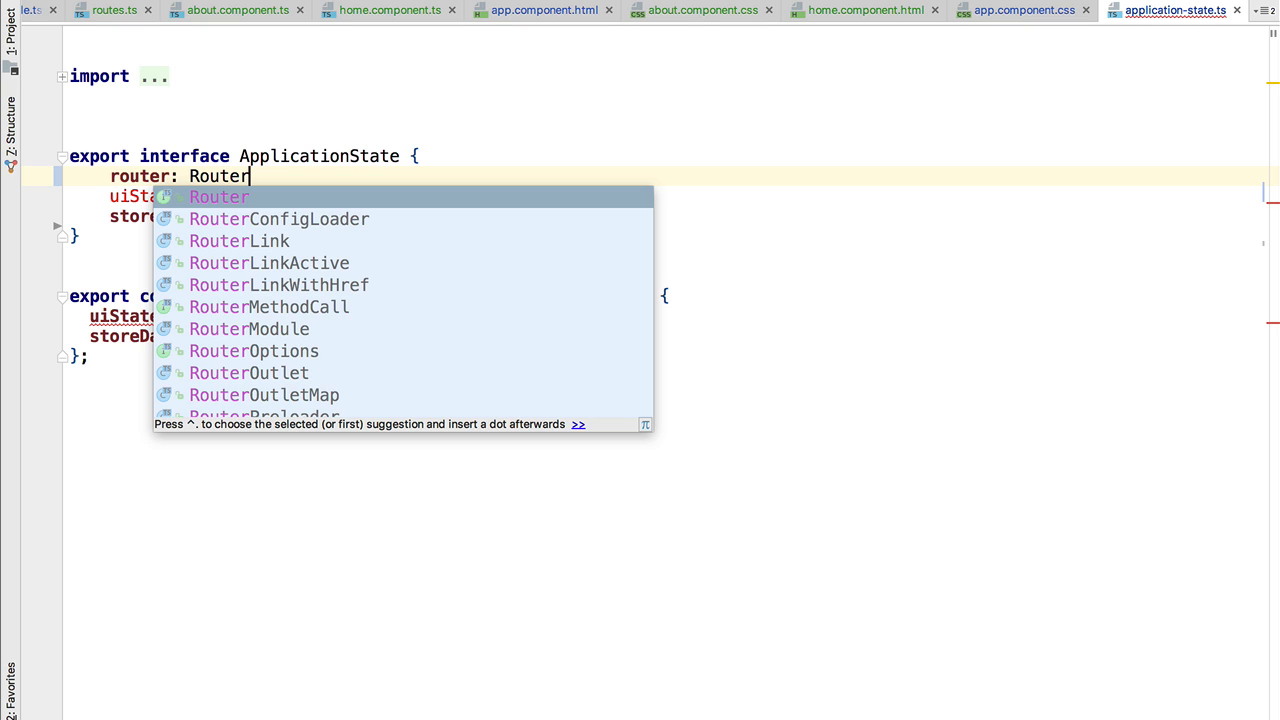
type("St")
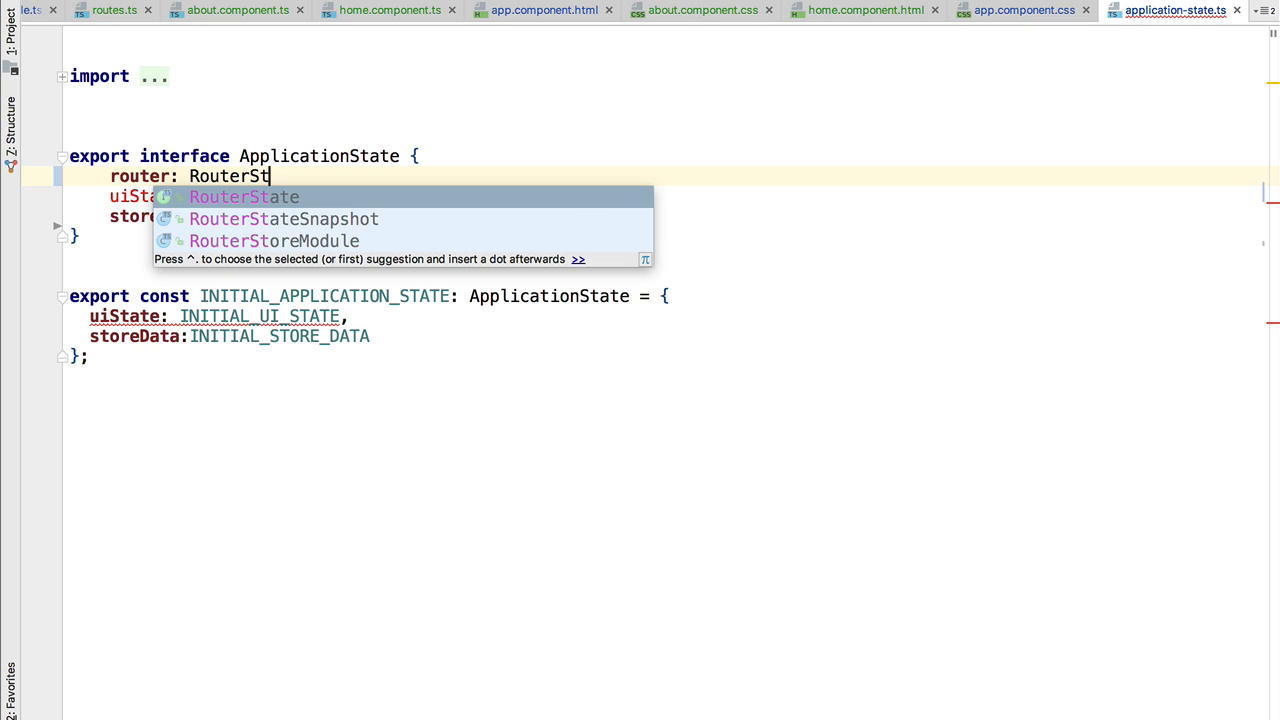
type("ate,")
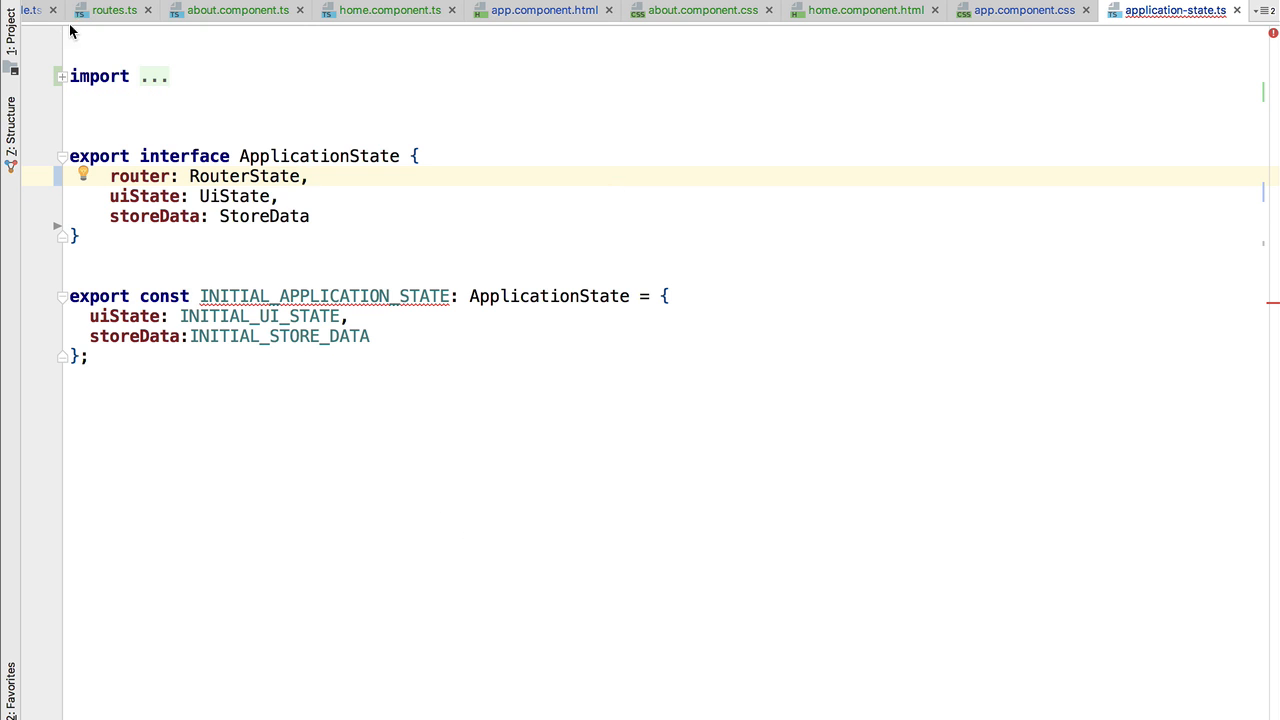
left_click(63, 78)
type(",")
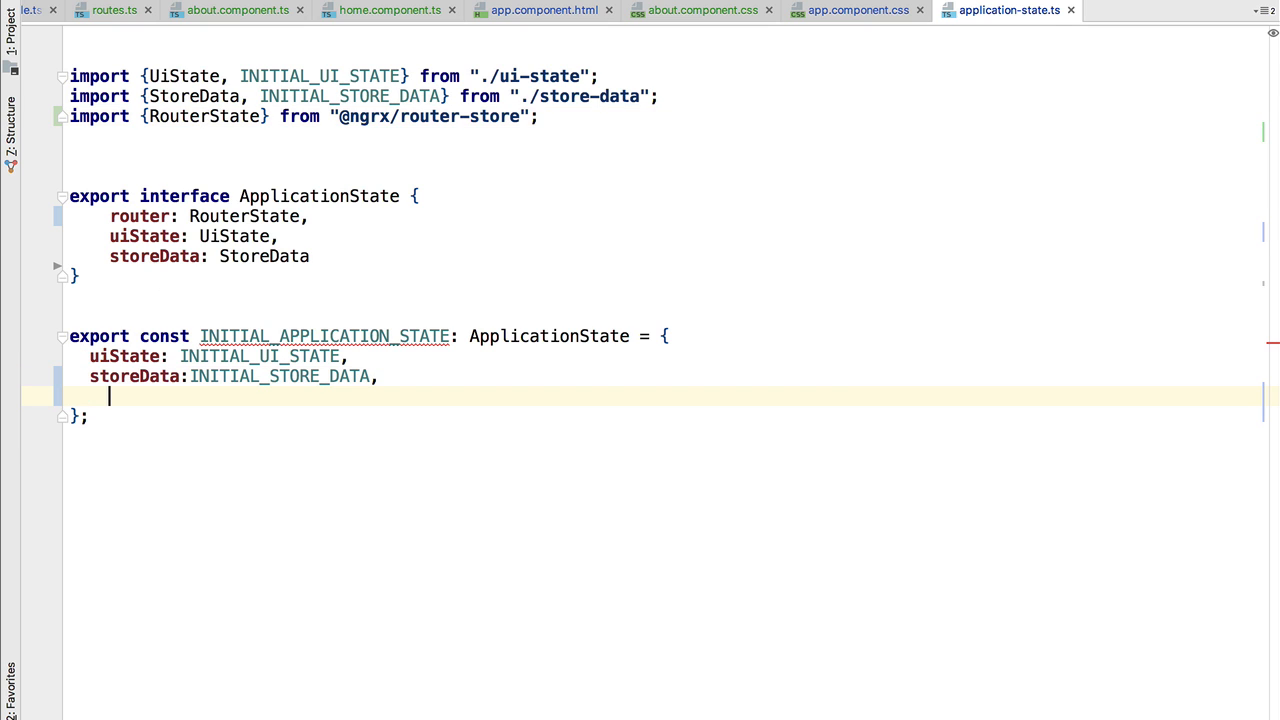
- Add router: { path: 'home' } to INITIAL_APPLICATION_STATE, then jump to app.module.ts
type("router")
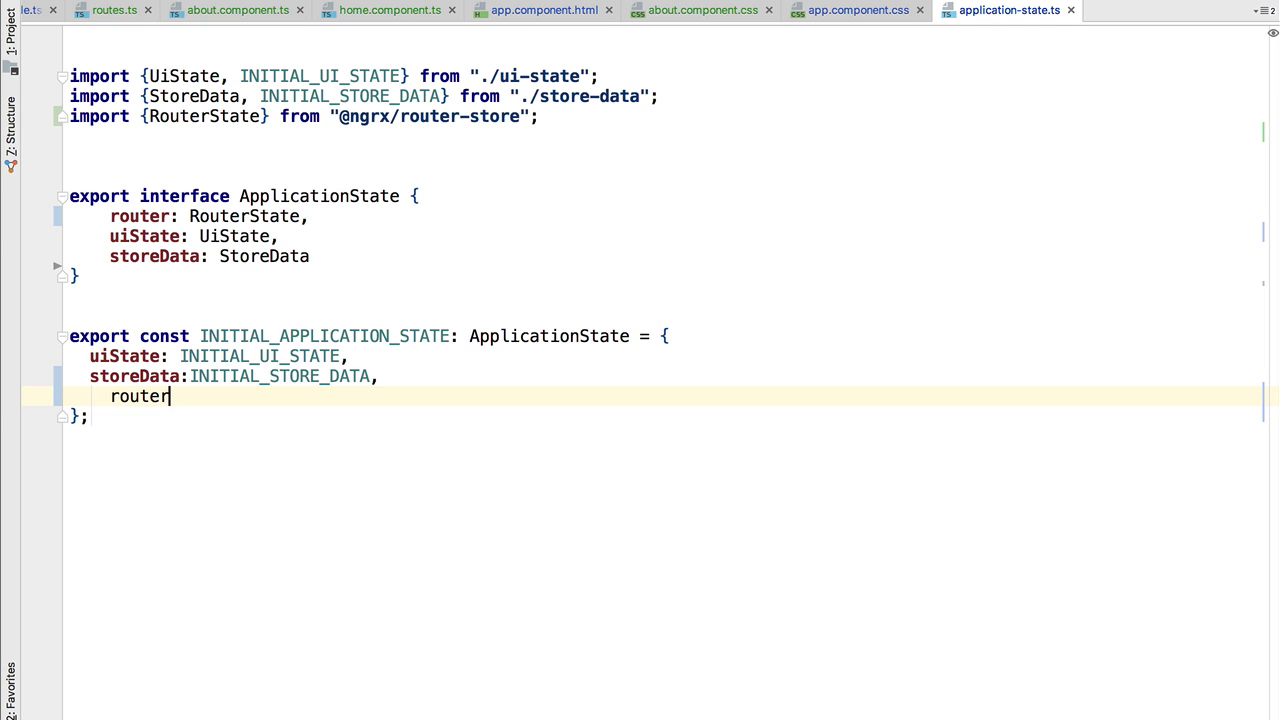
type(": {")
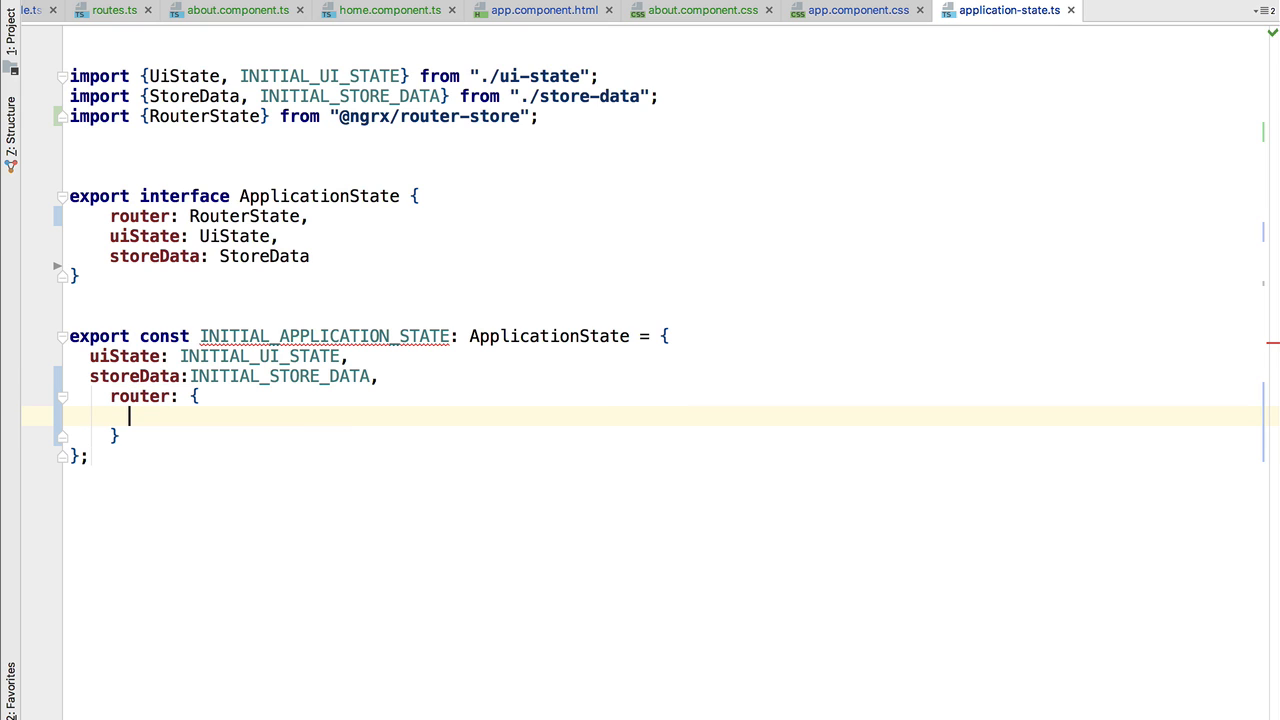
type("path")
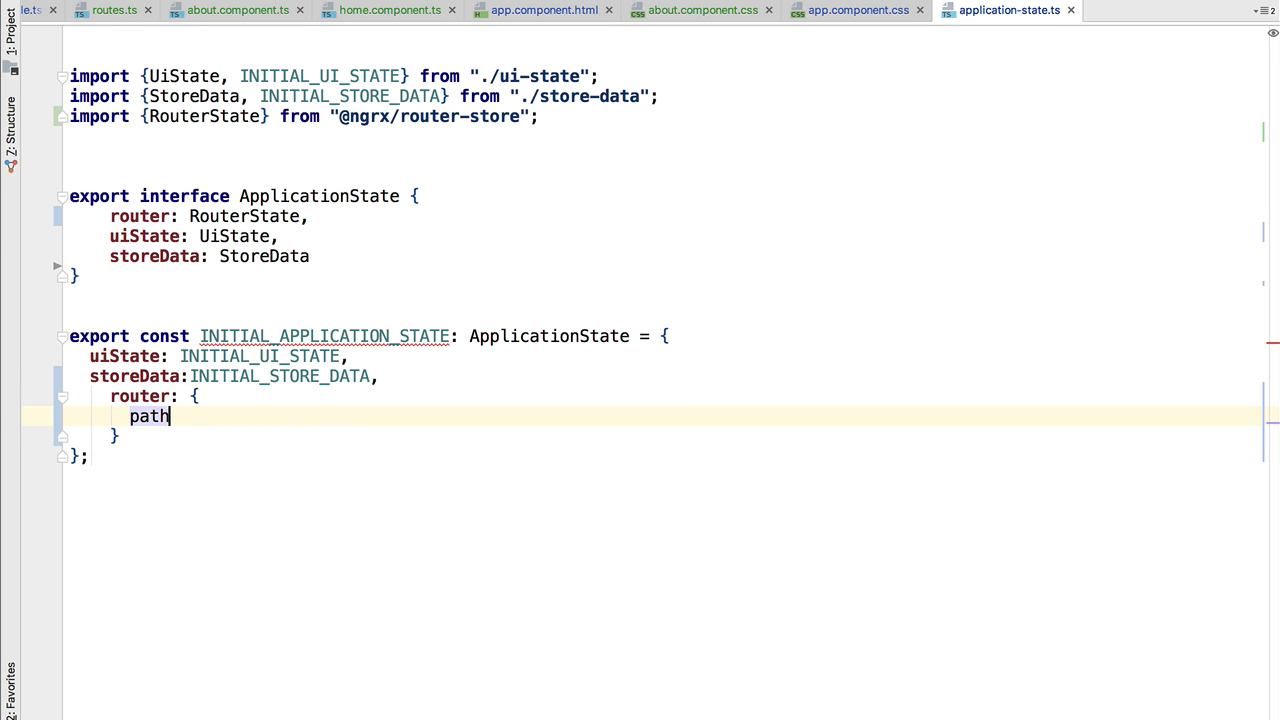
type(":''")
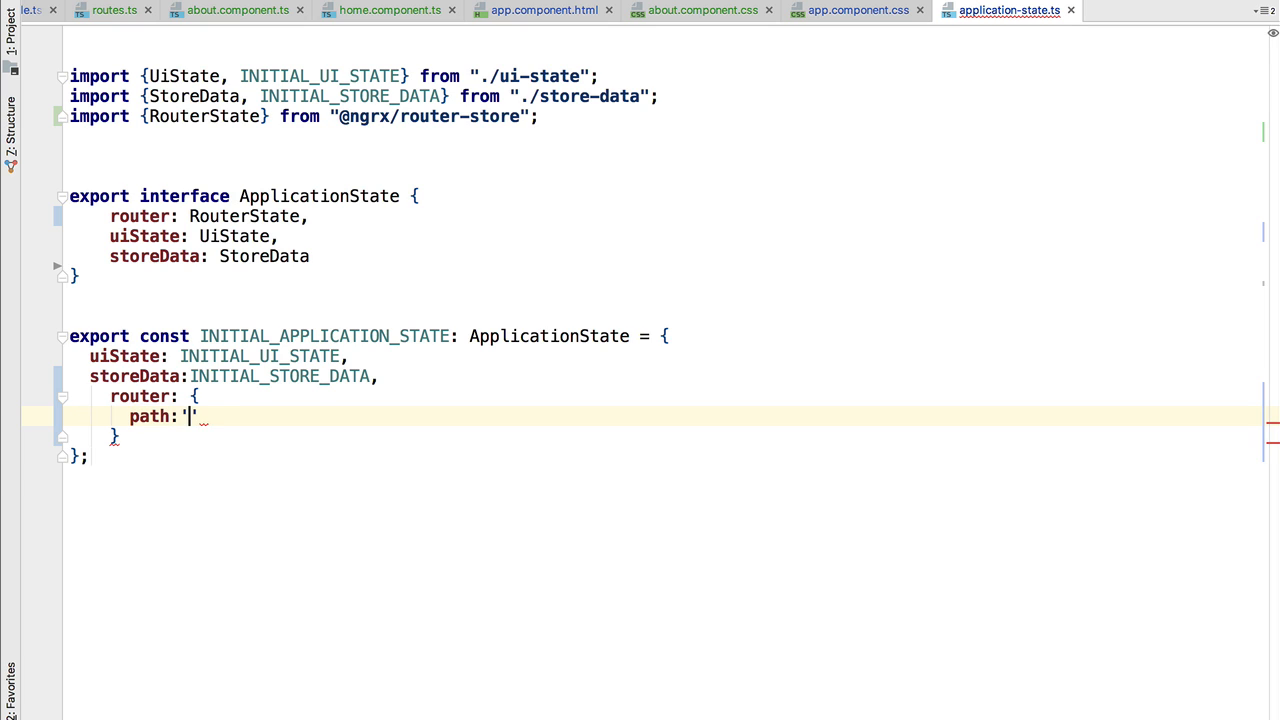
type("home")
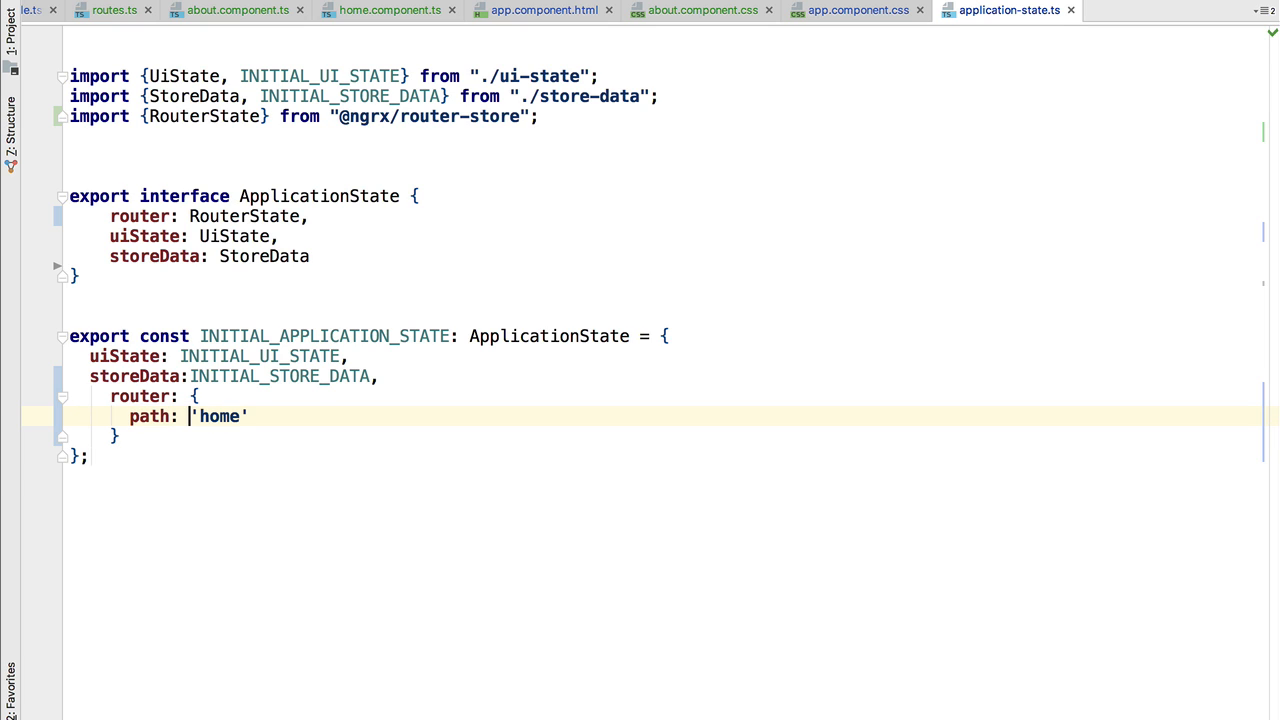
mouse_move(265, 417)
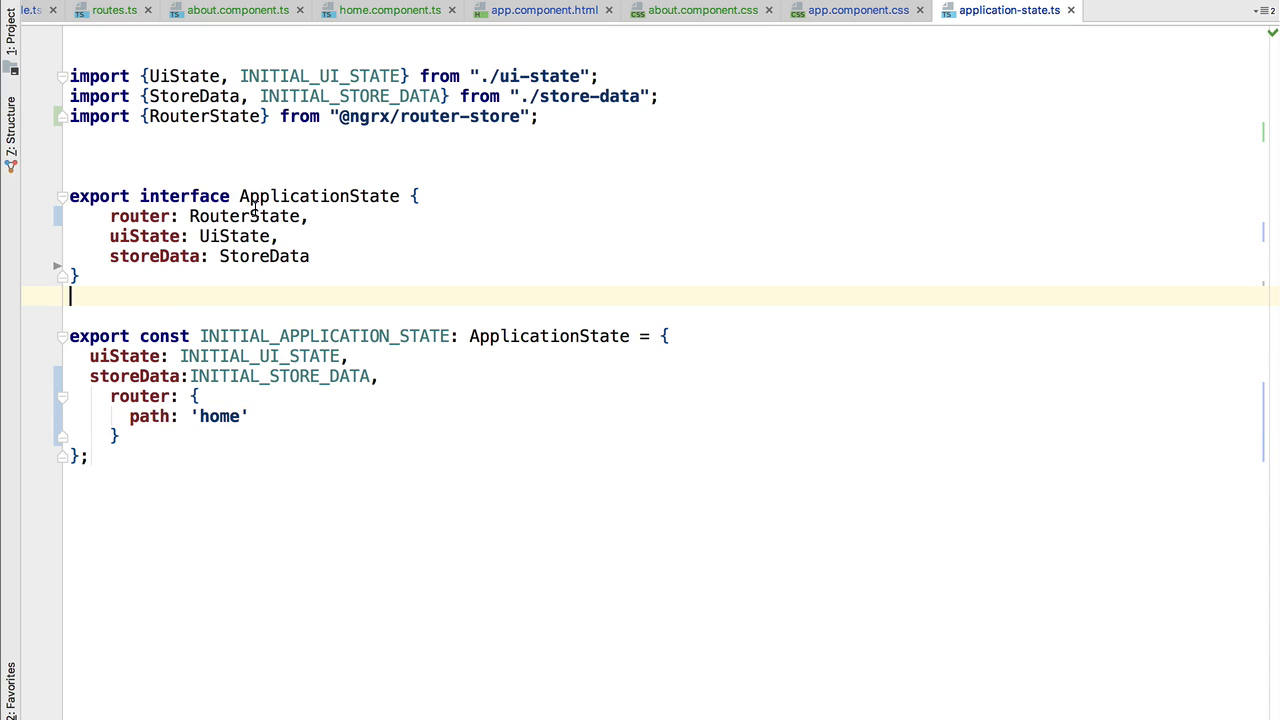
mouse_move(262, 236)
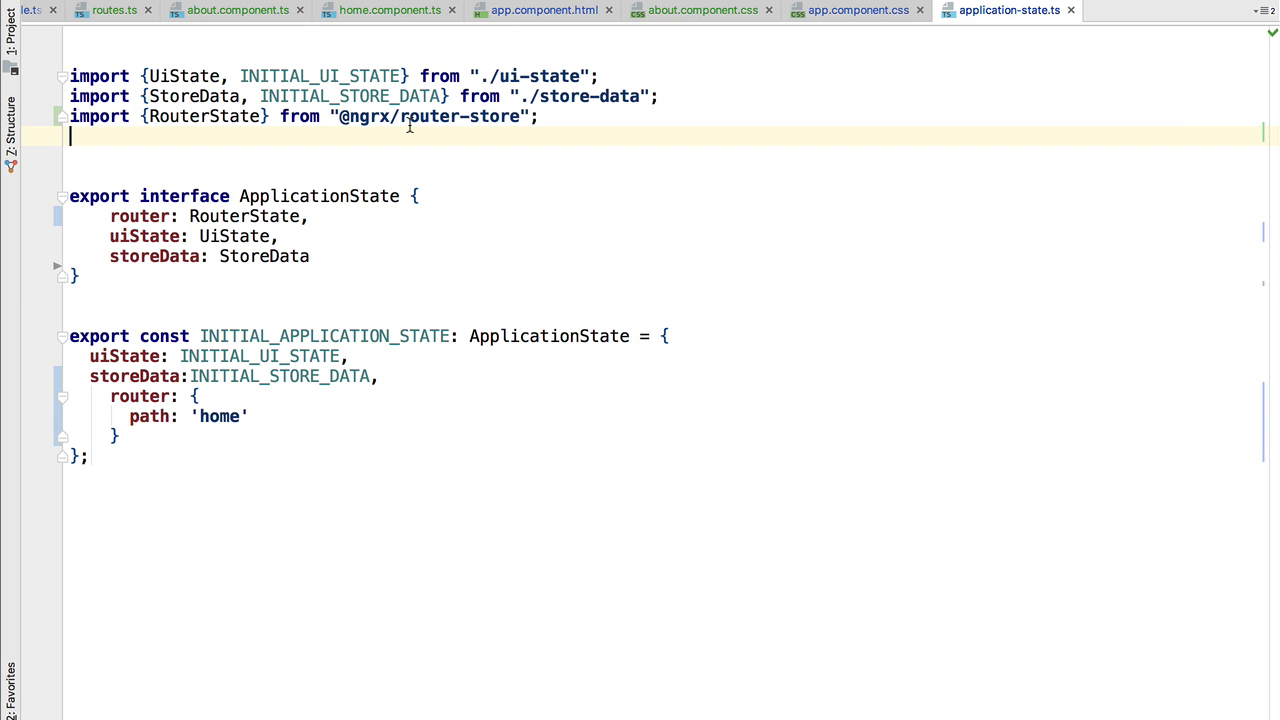
type("app")
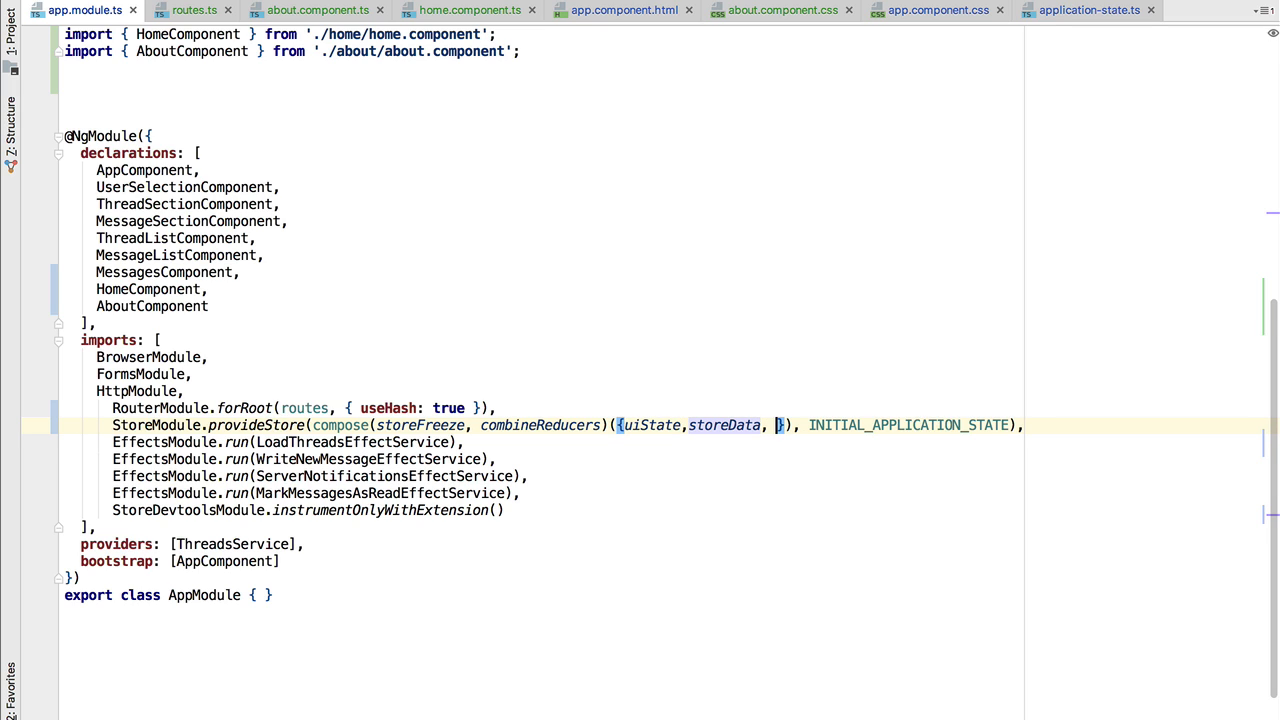
- Add 'router: routerReducer' to combineReducers and RouterStoreModule.connectRouter() to the module imports
type("router:")
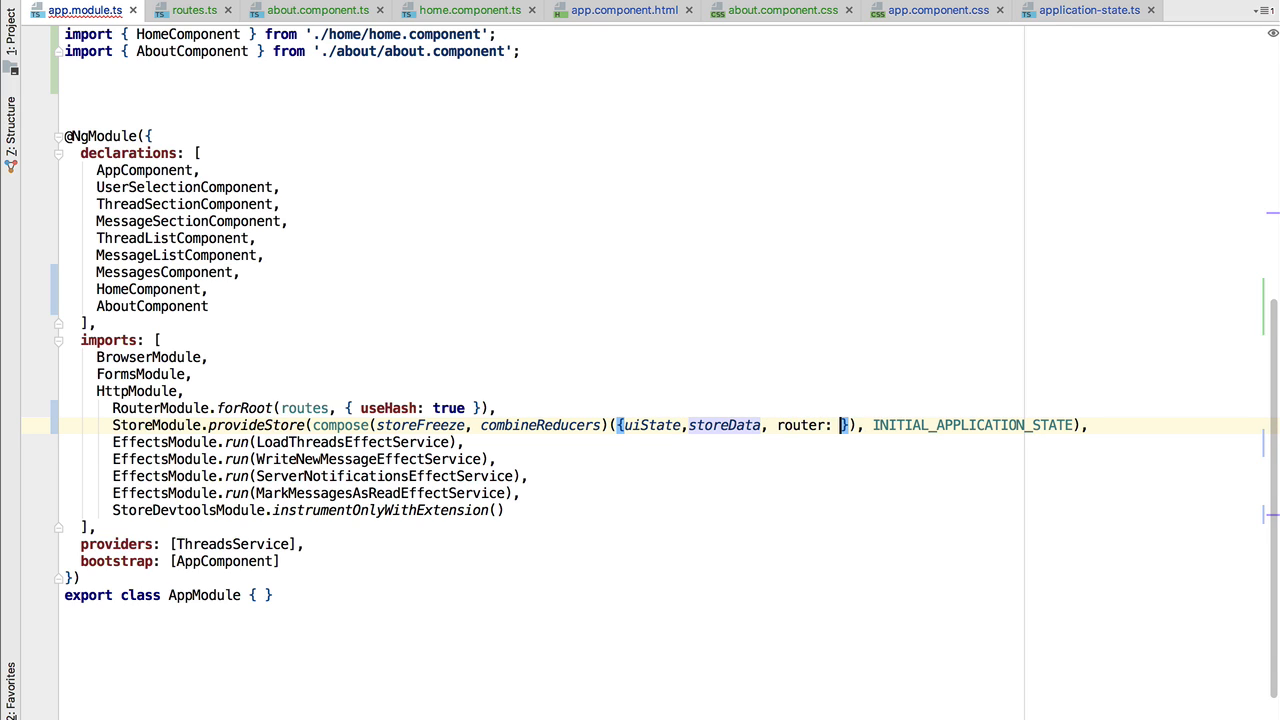
type("routerReducer")
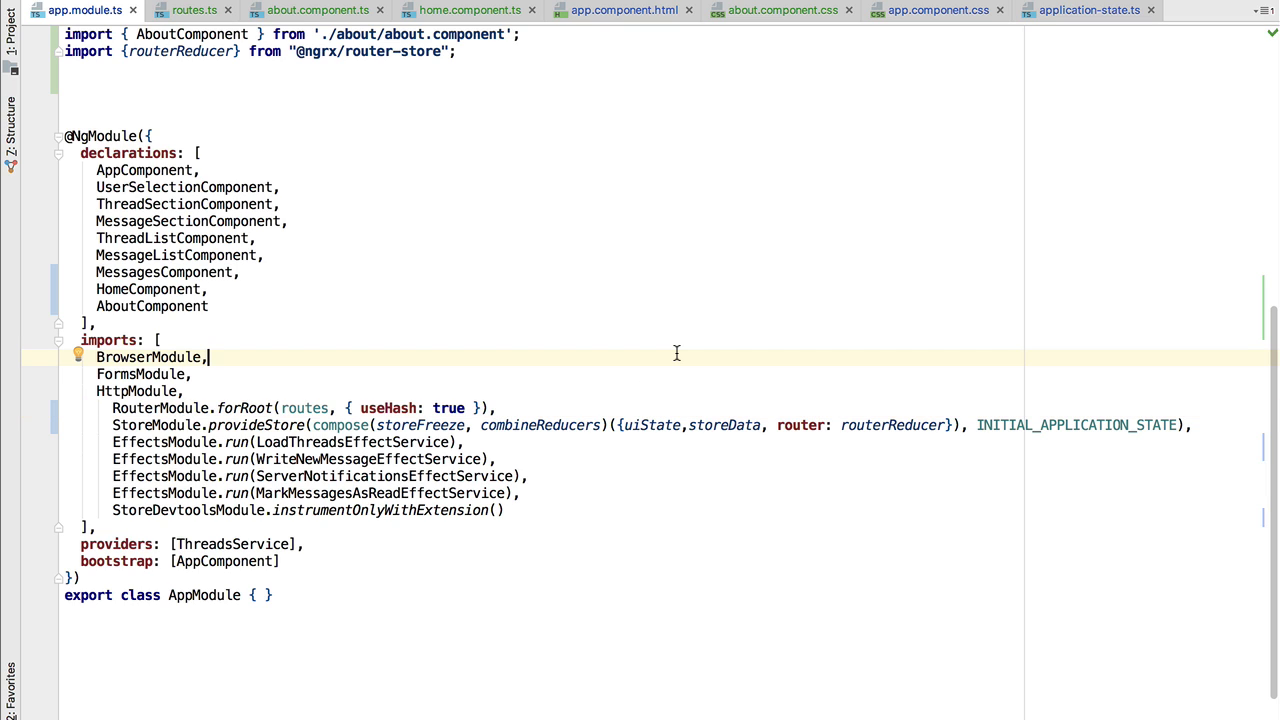
mouse_move(165, 400)
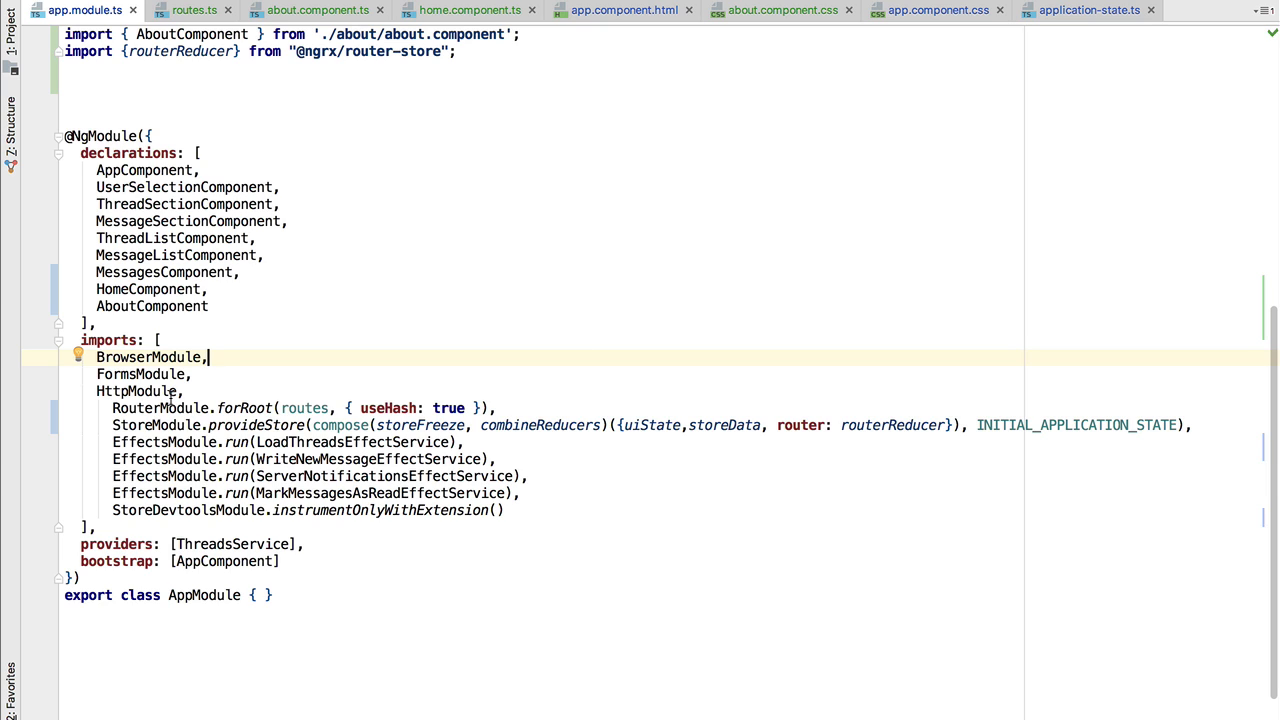
mouse_move(280, 376)
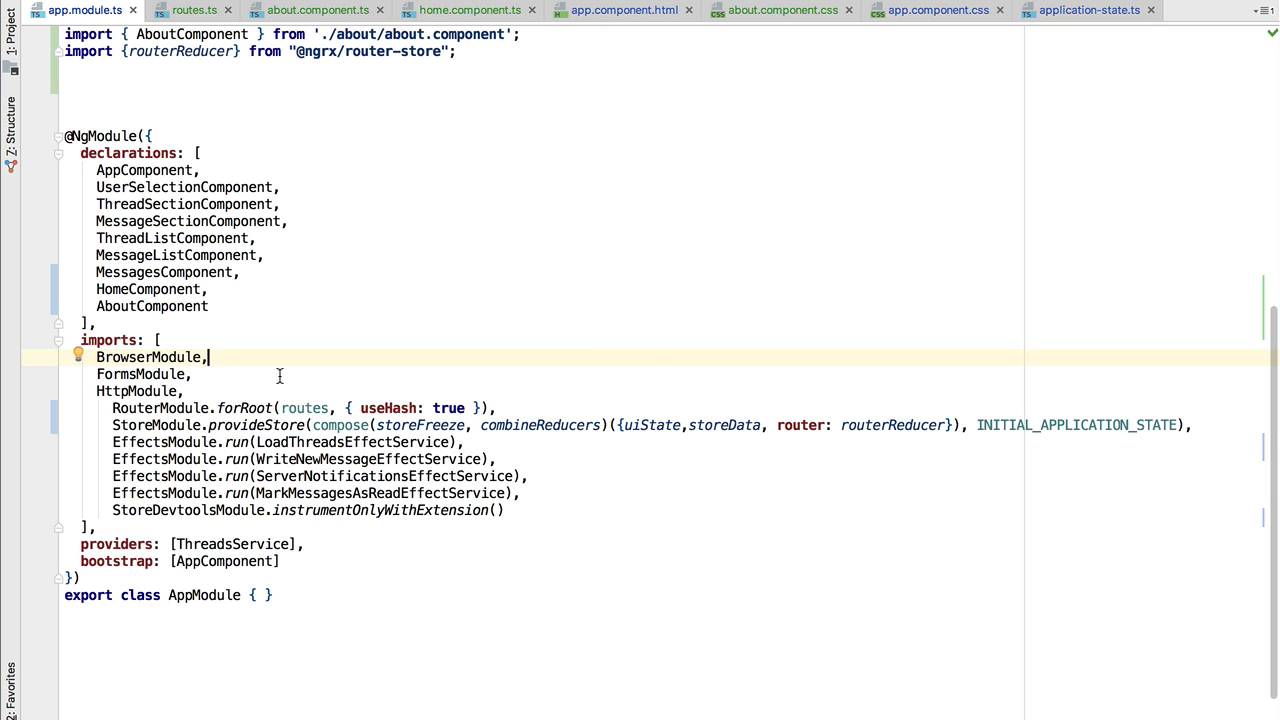
mouse_move(880, 451)
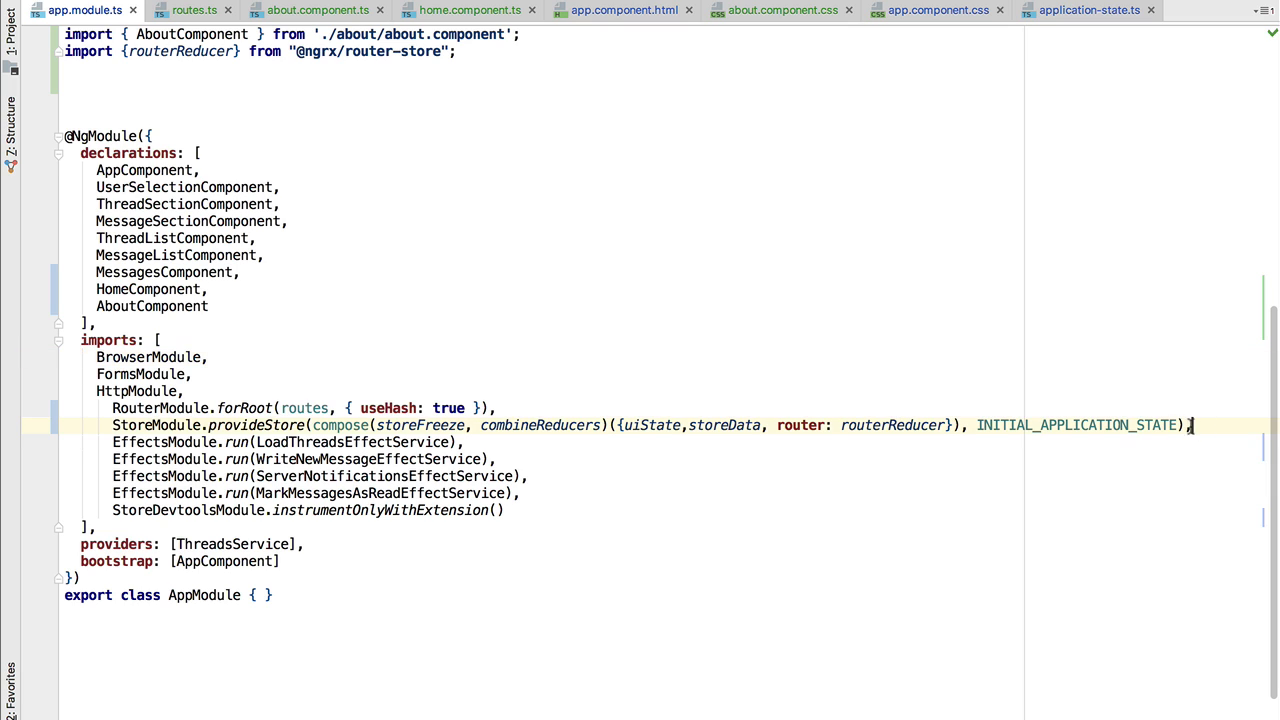
type("RouterStoreModule.connectRouter(),")
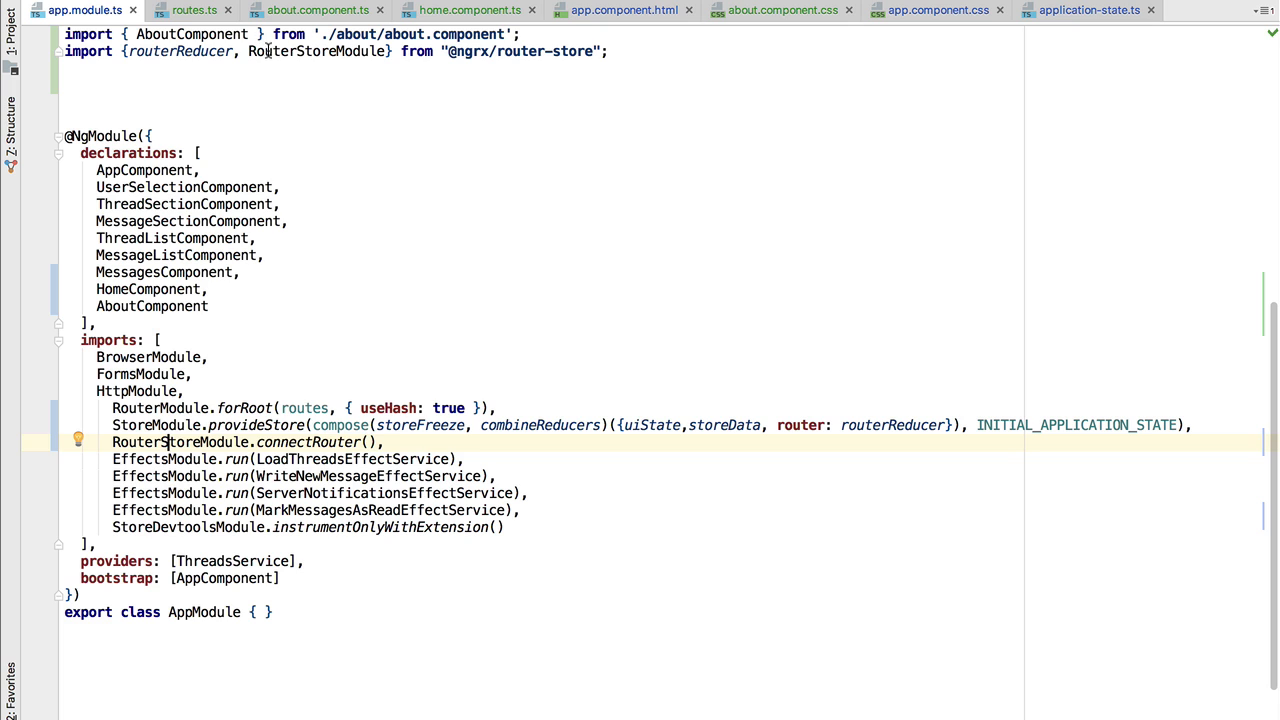
- Select the RouterStoreModule name in app.module.ts to resolve its import
double_click(318, 52)
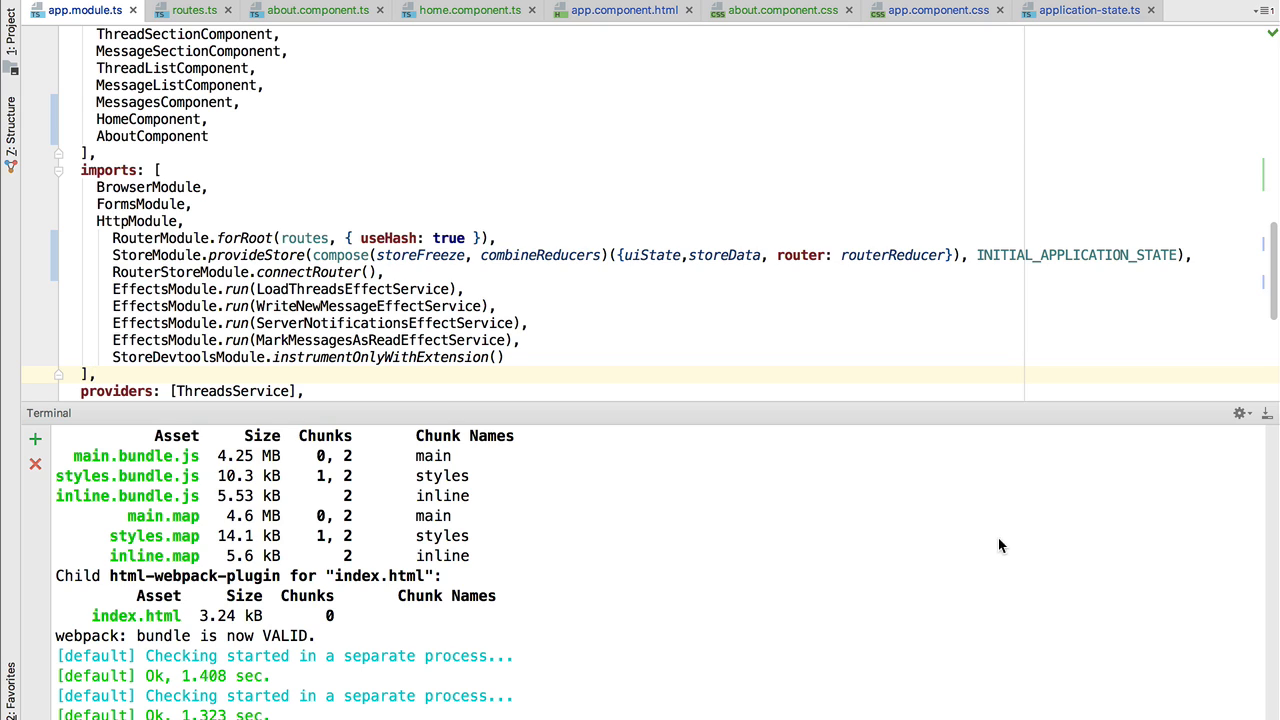
mouse_move(237, 520)
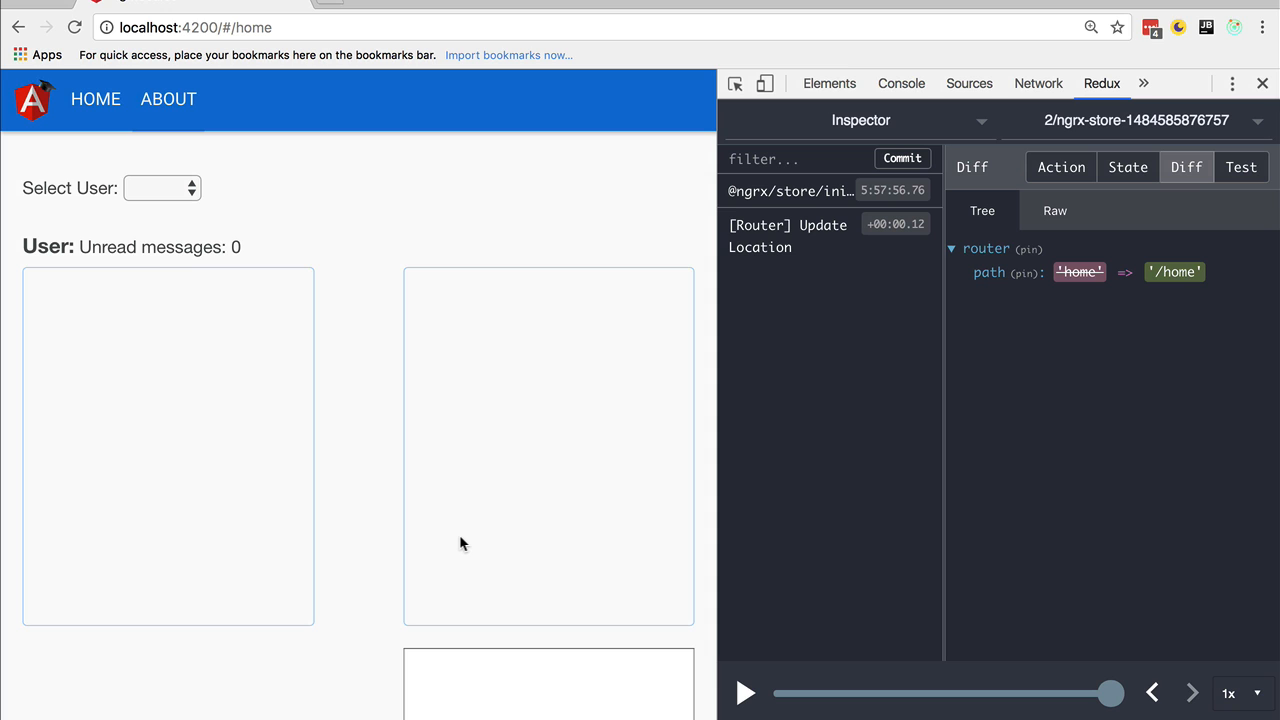
mouse_move(87, 104)
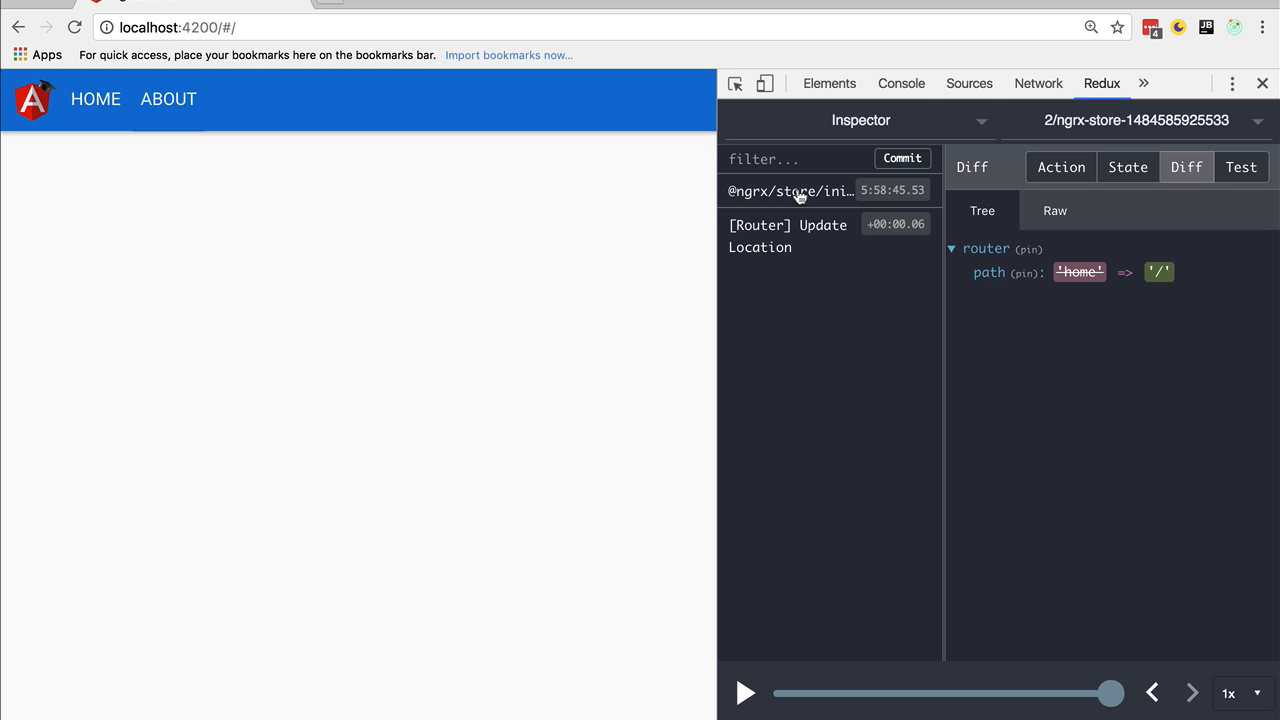
mouse_move(796, 250)
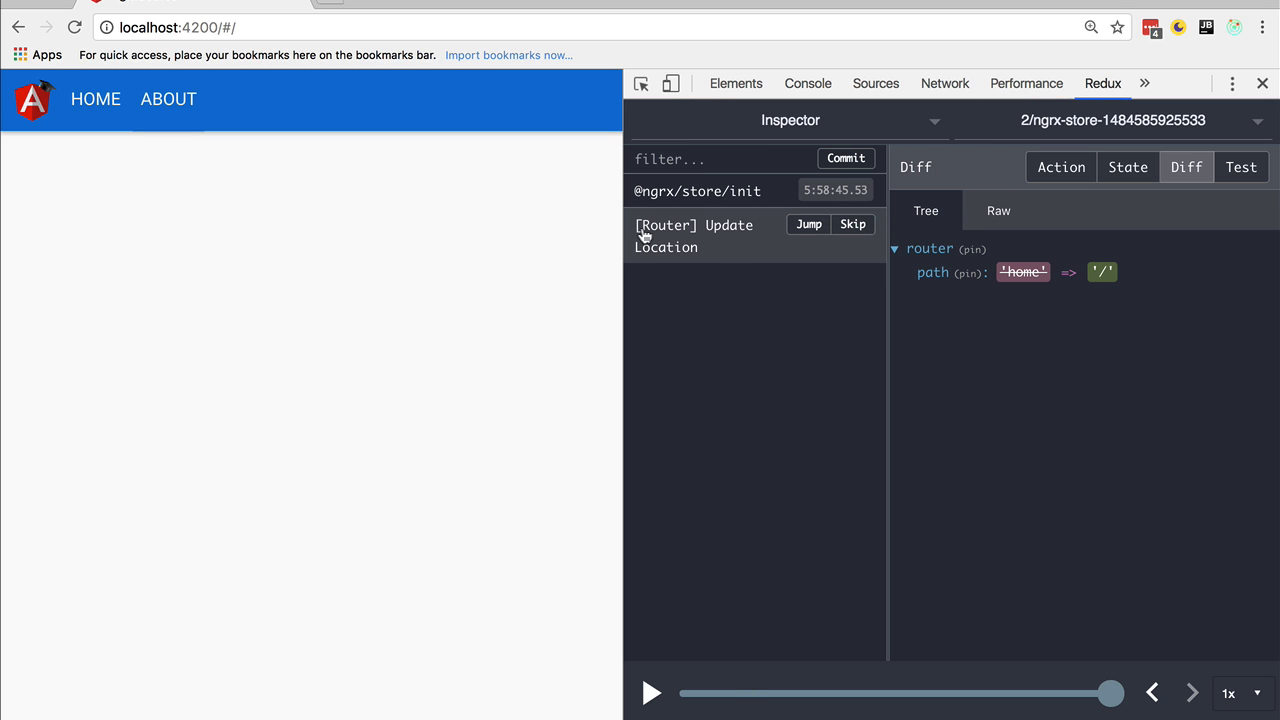
mouse_move(683, 247)
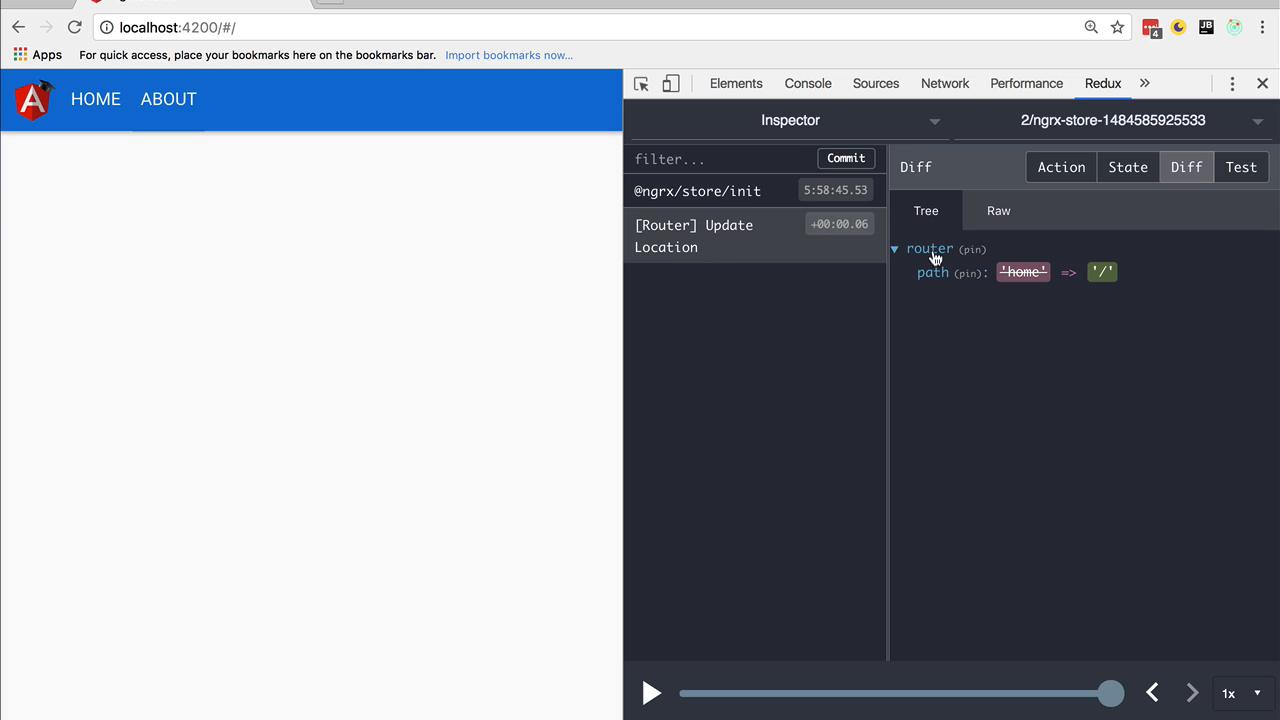
- Show the [Router] Update Location action's type and '/' payload path in Redux DevTools
left_click(1060, 167)
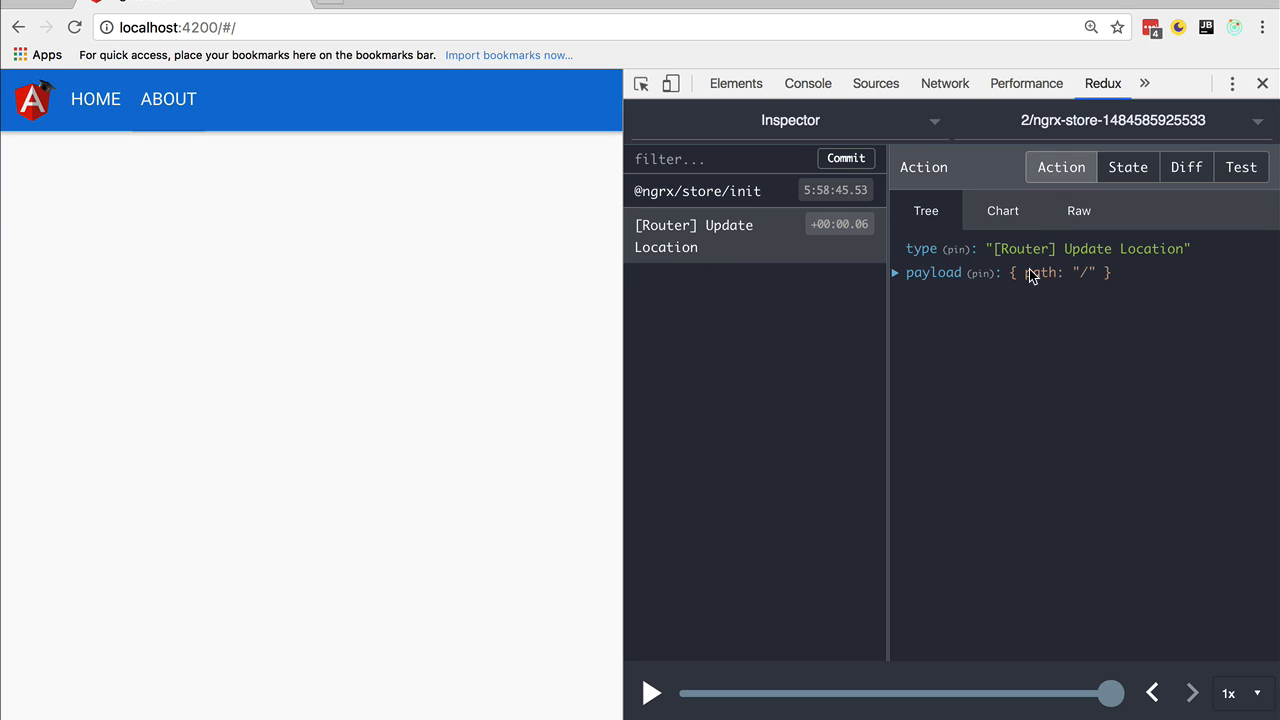
mouse_move(1073, 283)
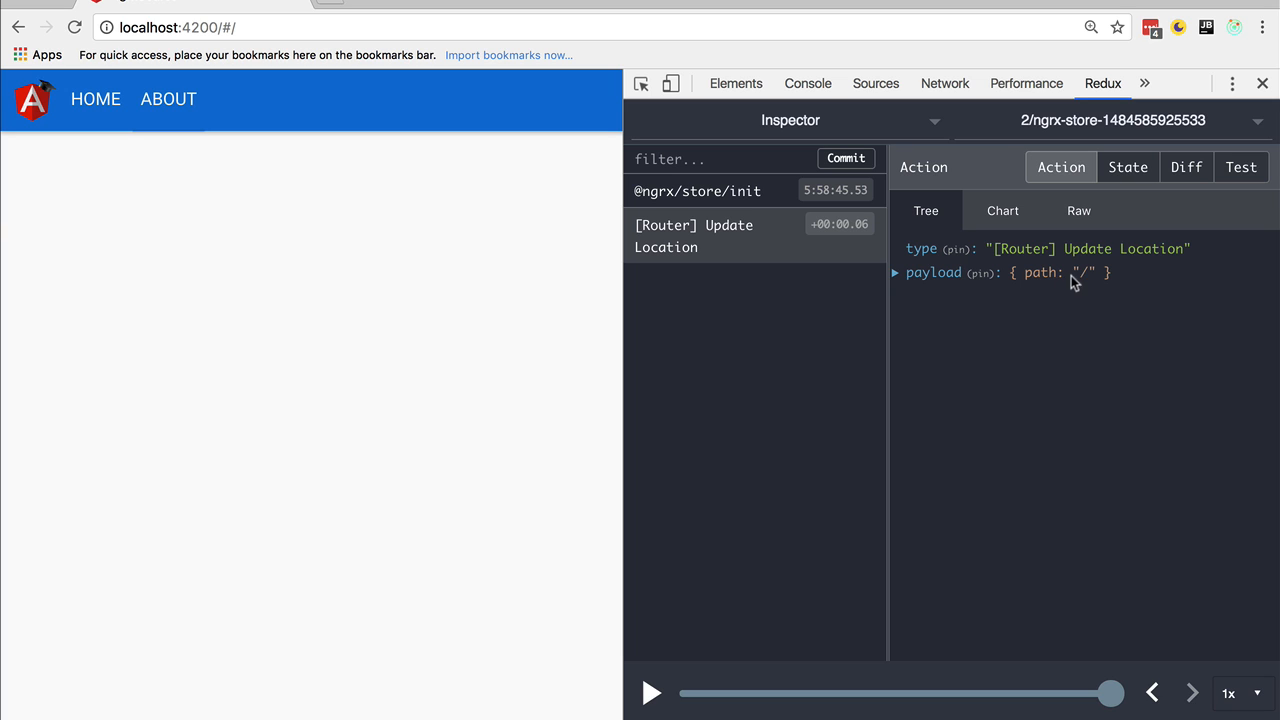
mouse_move(248, 44)
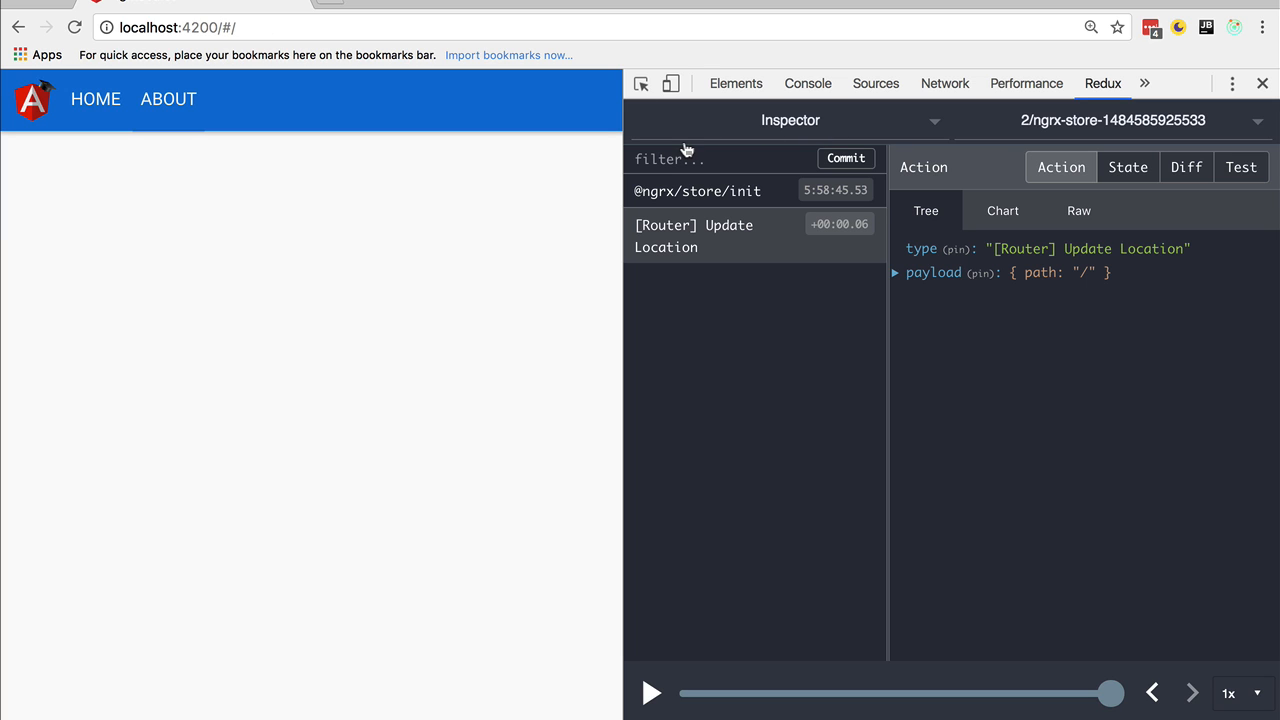
mouse_move(705, 256)
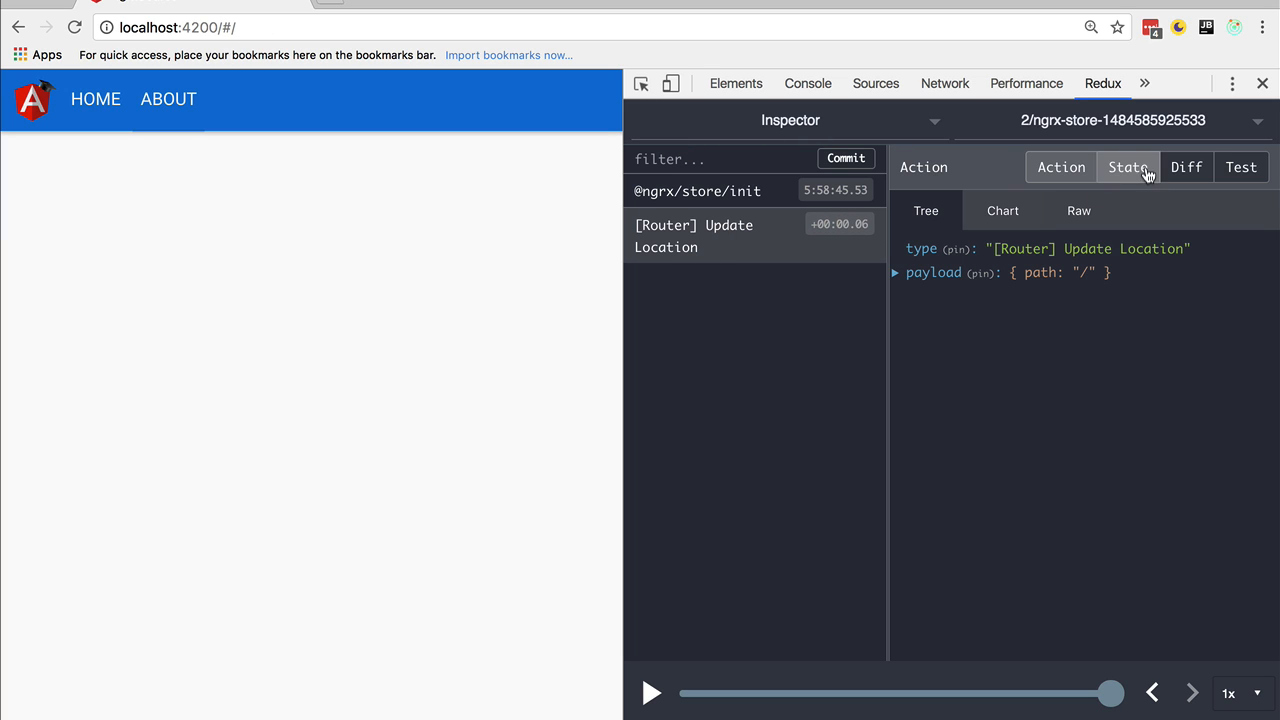
- Go to About and back to Home, select user Alice, and open the Alice,Bob thread
left_click(168, 99)
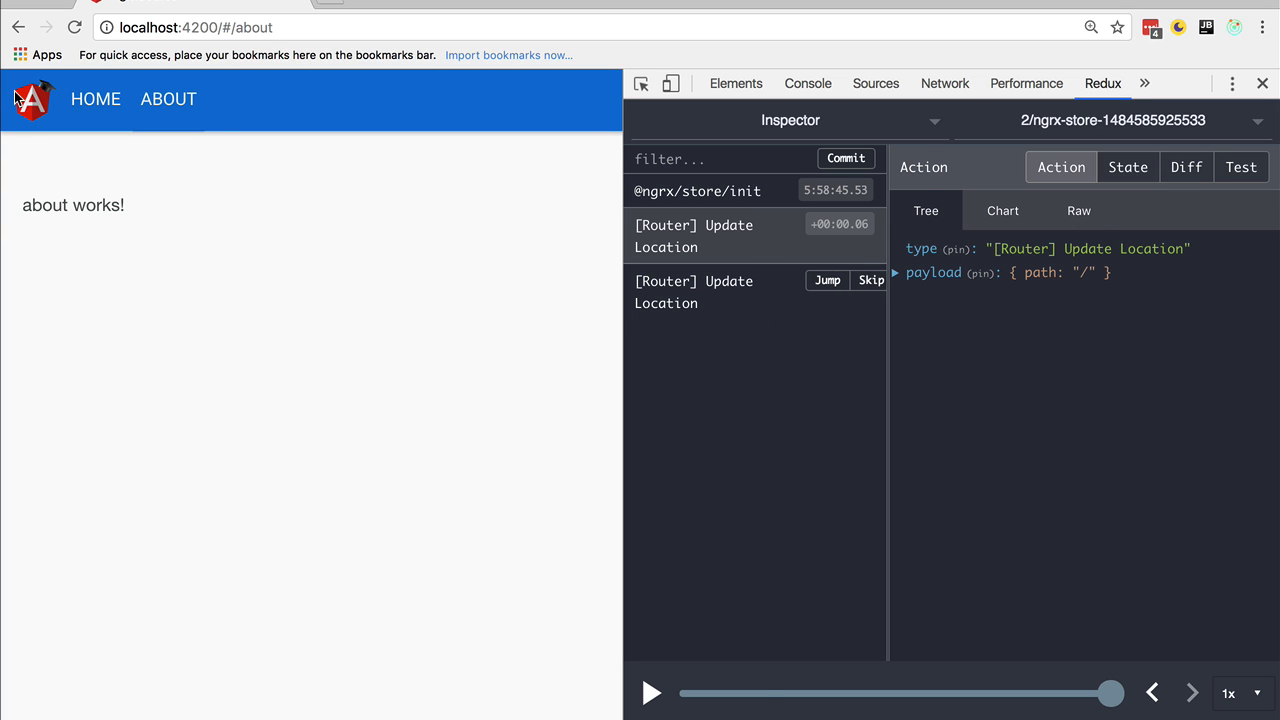
left_click(91, 99)
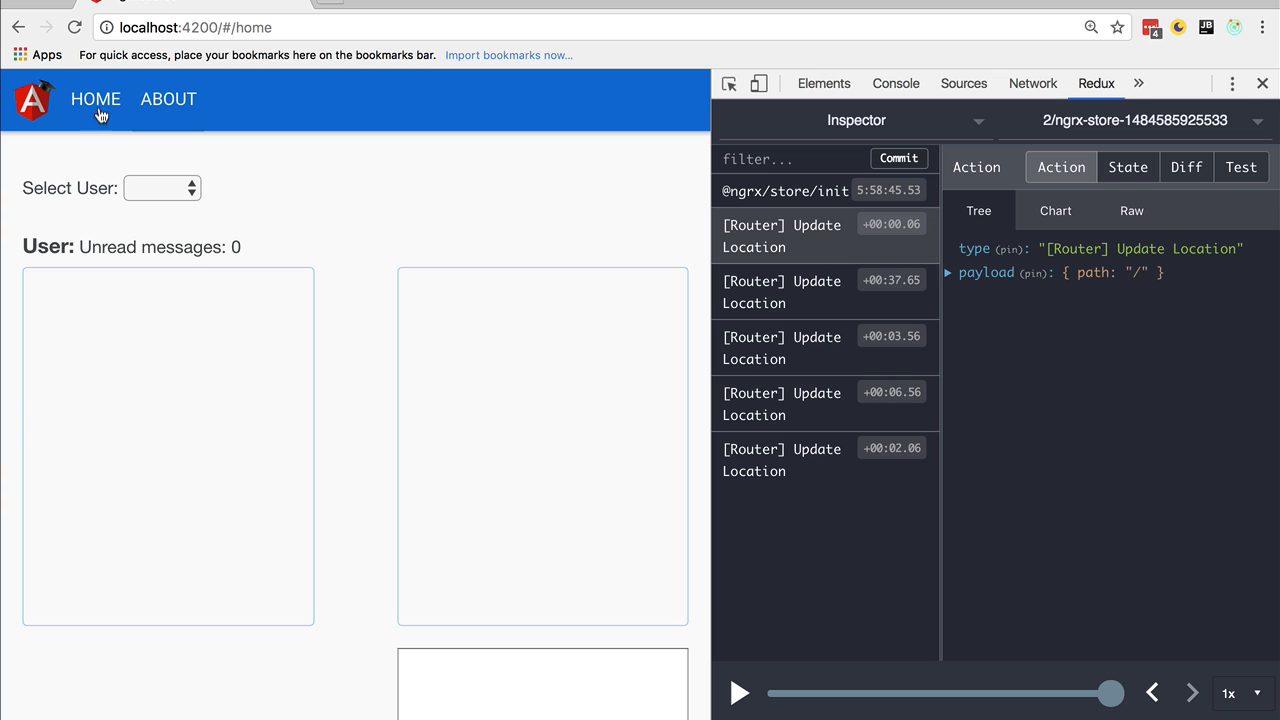
mouse_move(71, 235)
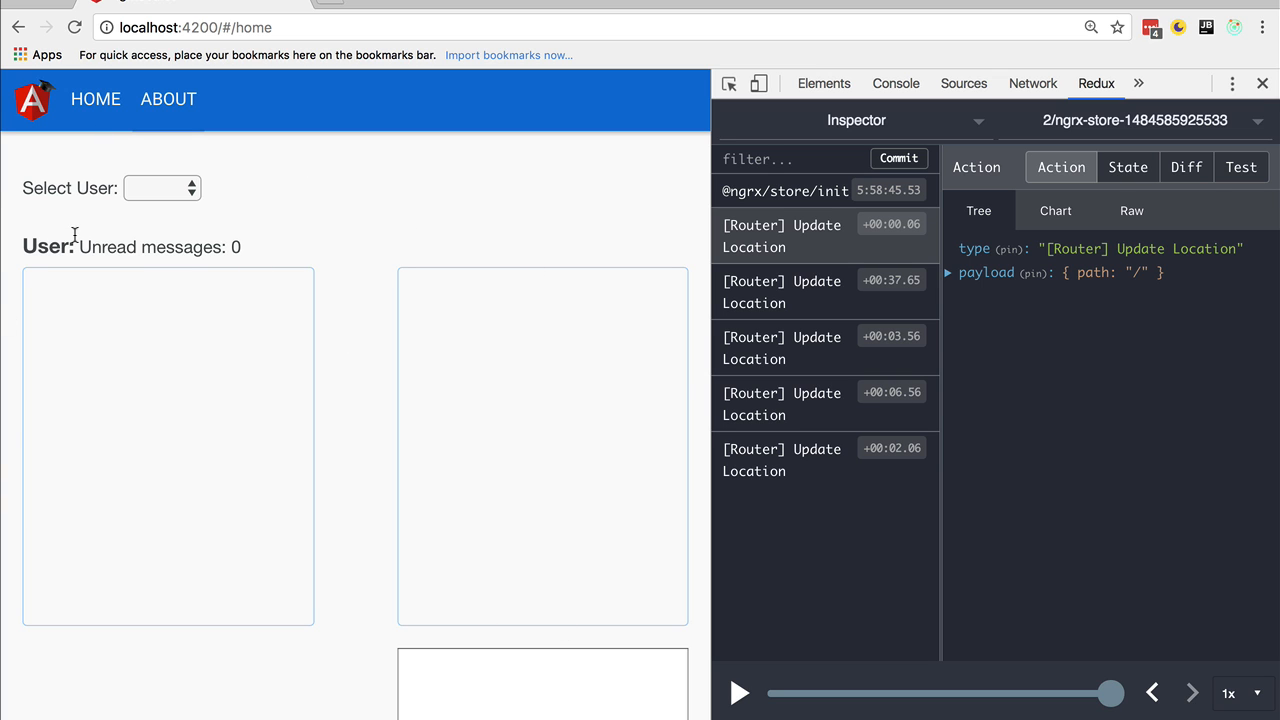
left_click(162, 188)
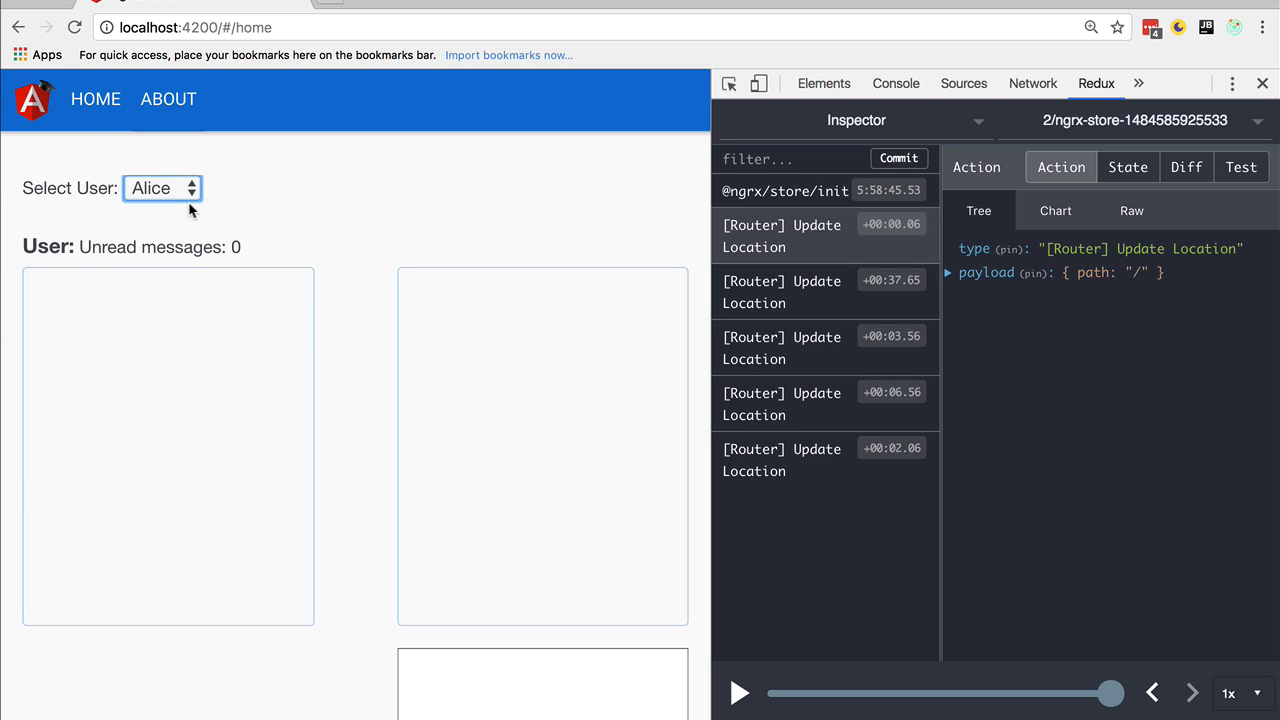
left_click(162, 188)
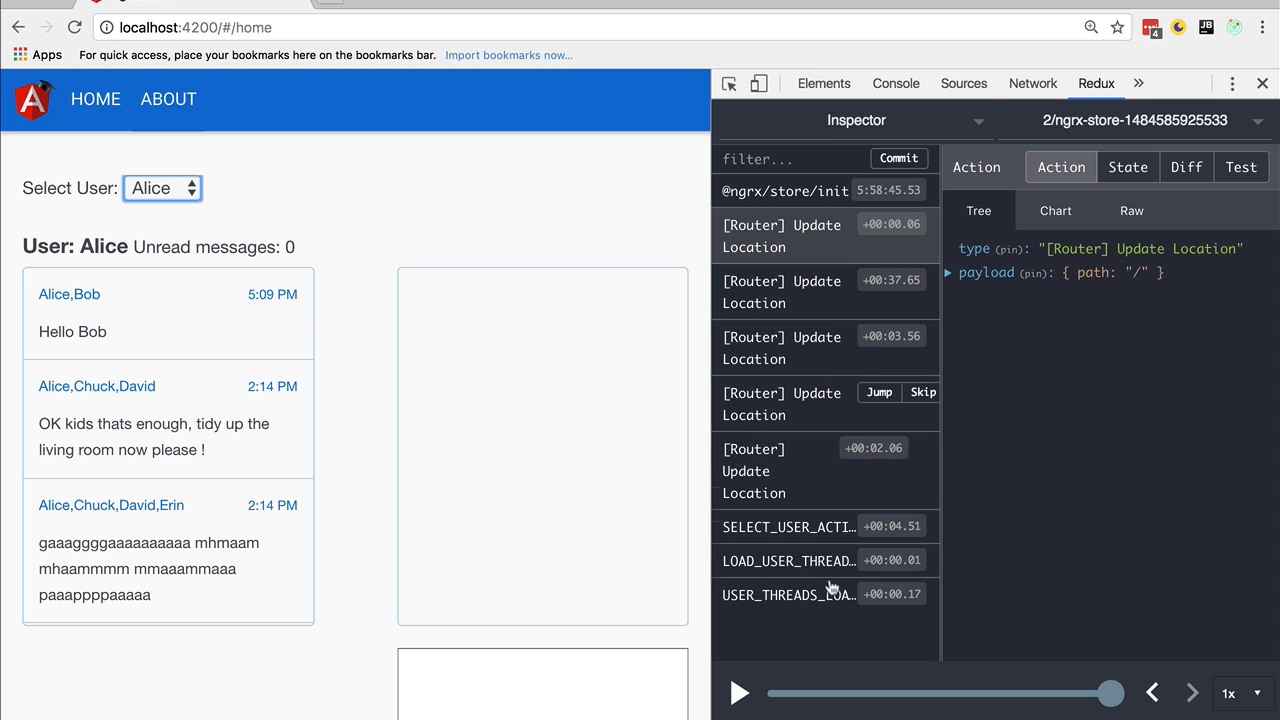
left_click(70, 293)
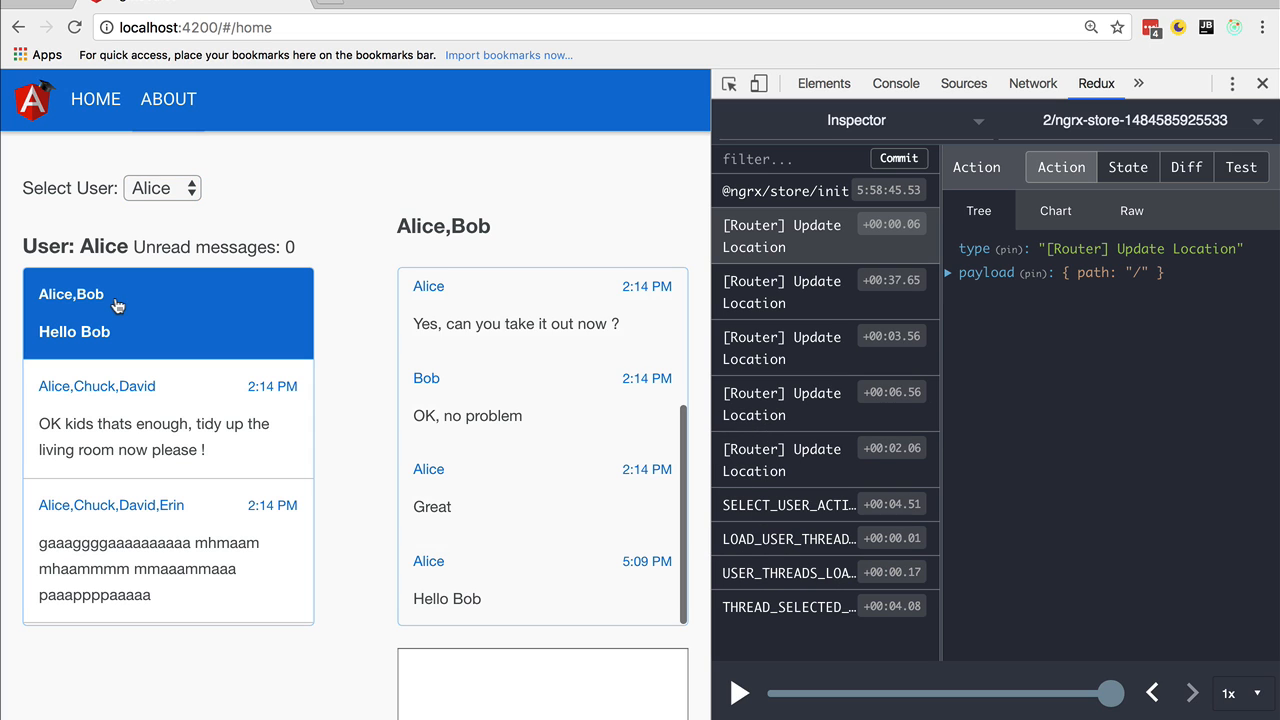
mouse_move(661, 202)
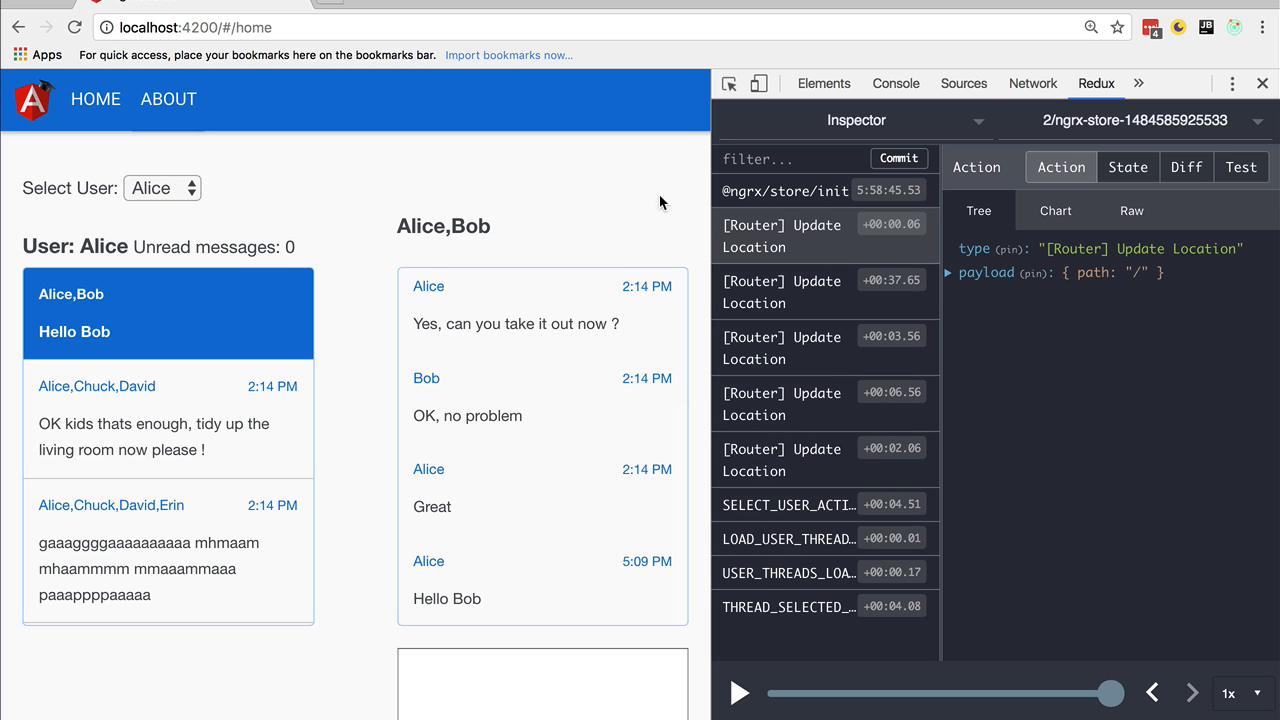
mouse_move(1152, 694)
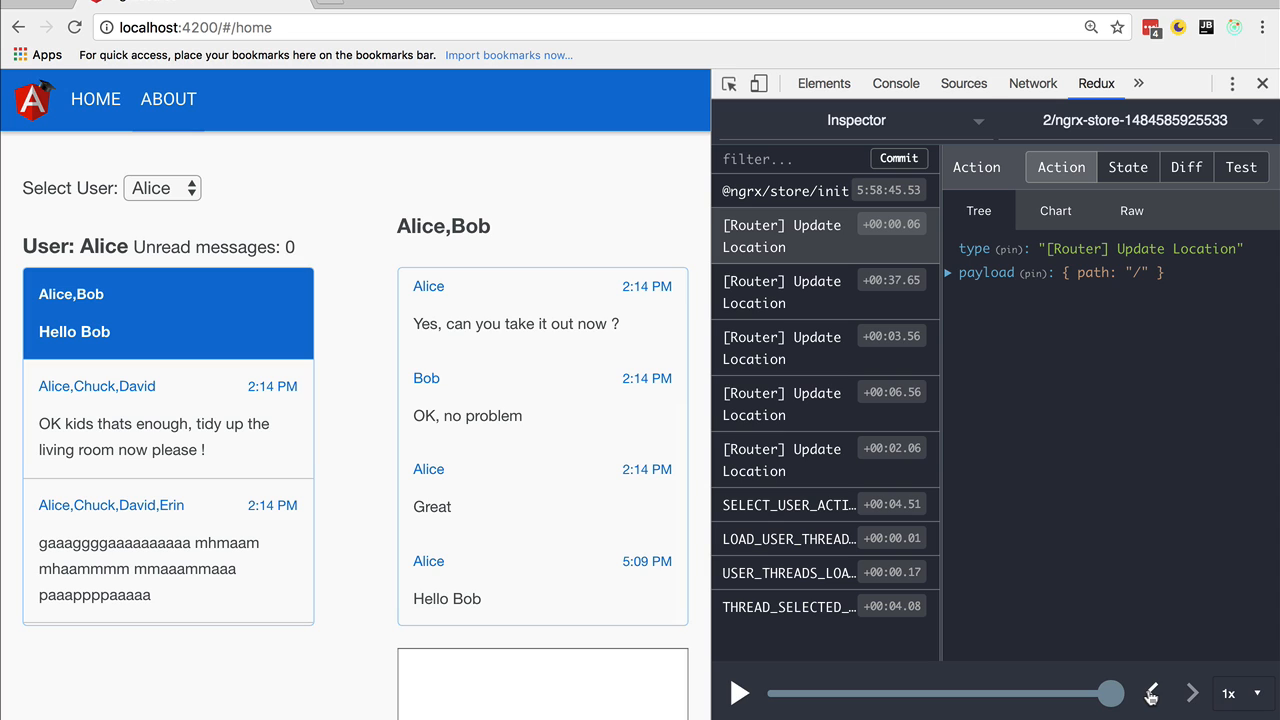
- Step back to the About state, then forward through Home to the latest state
left_click(1152, 693)
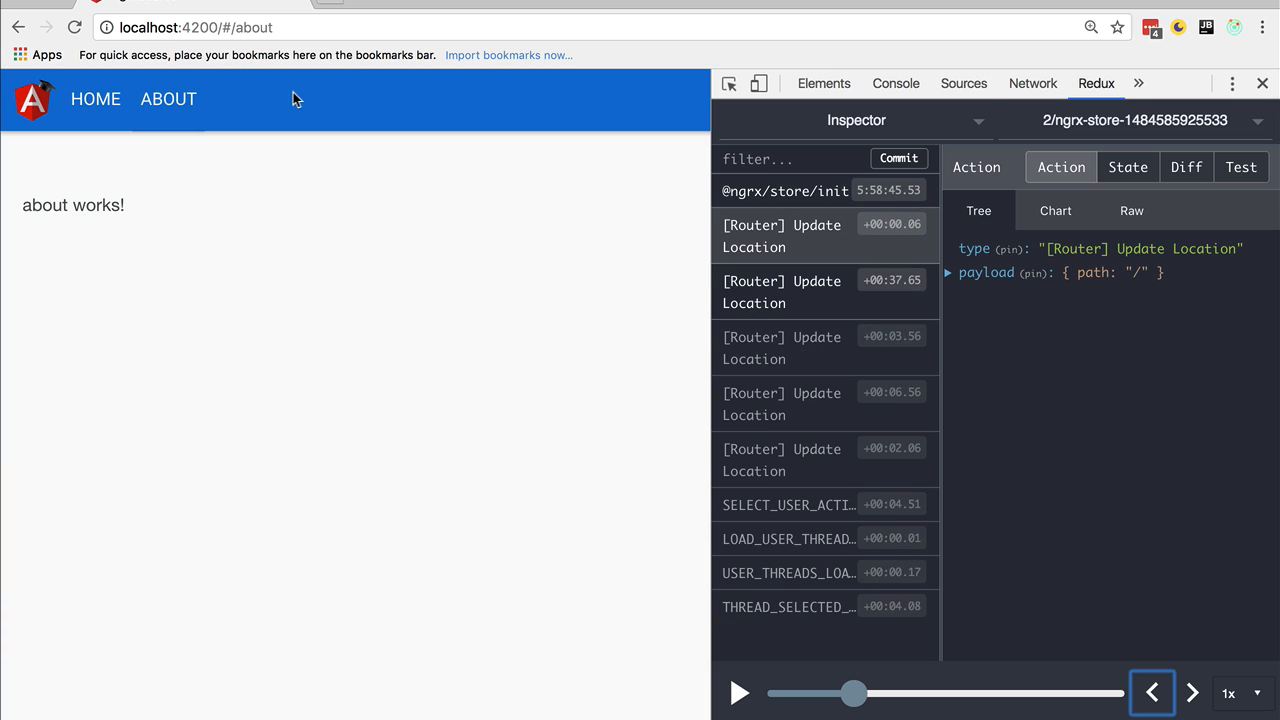
mouse_move(33, 95)
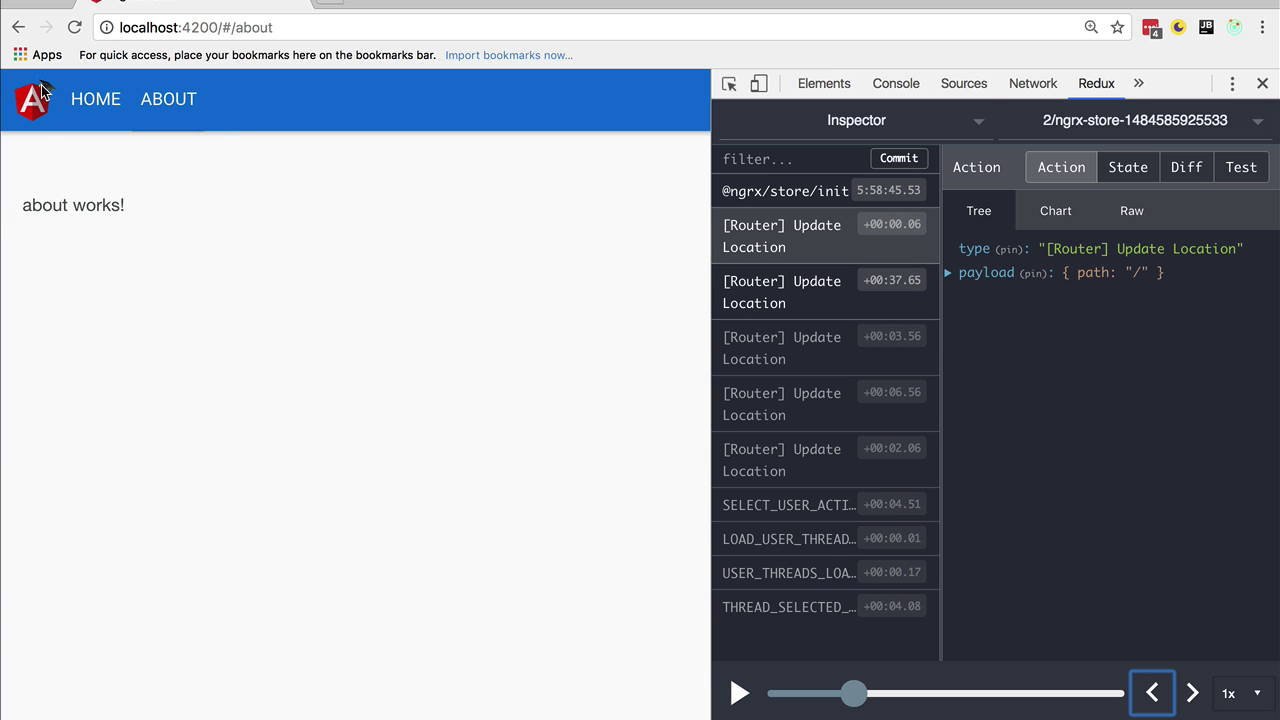
left_click(1192, 691)
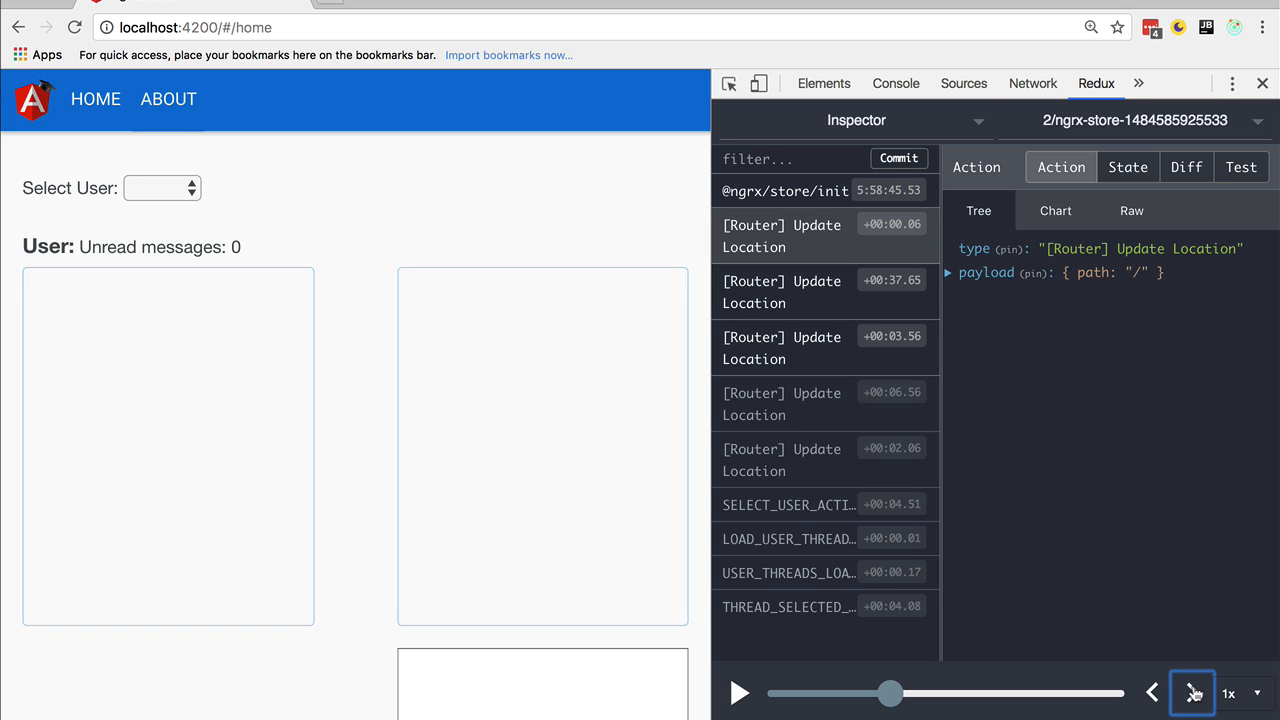
left_click(1192, 690)
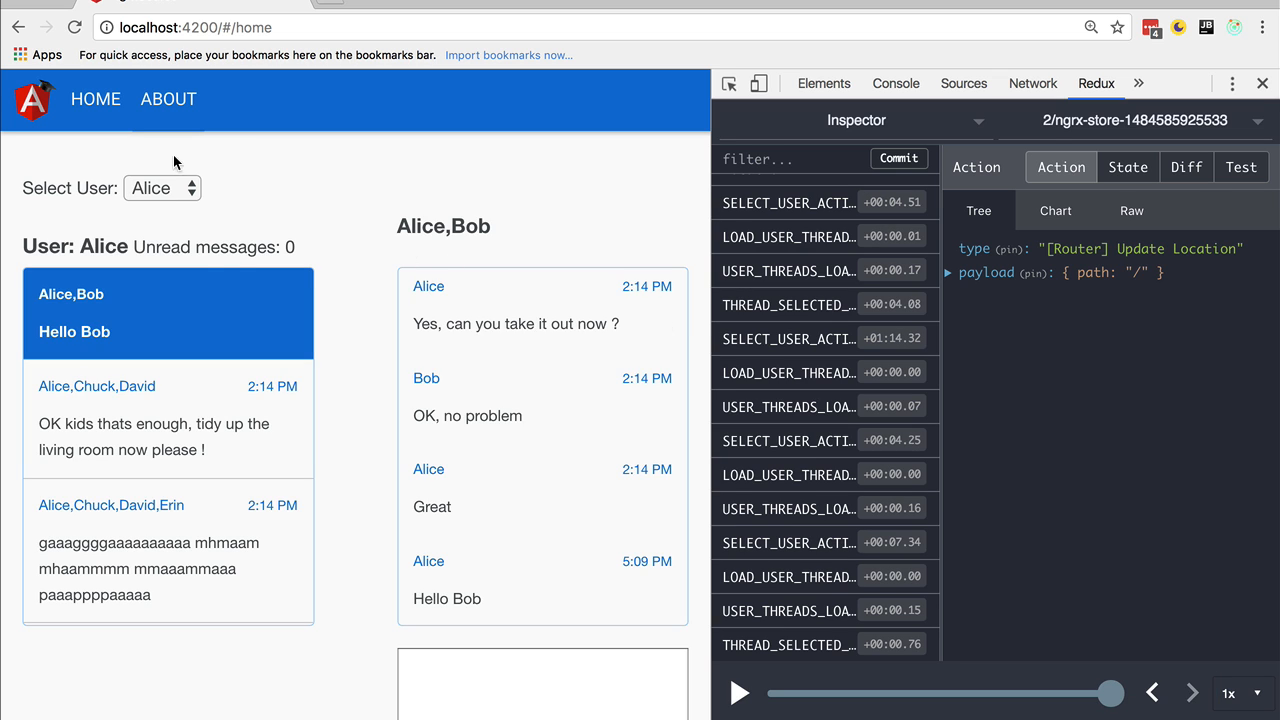
- Switch the current user to Bob, visit About, return Home, and scroll the action log
left_click(162, 188)
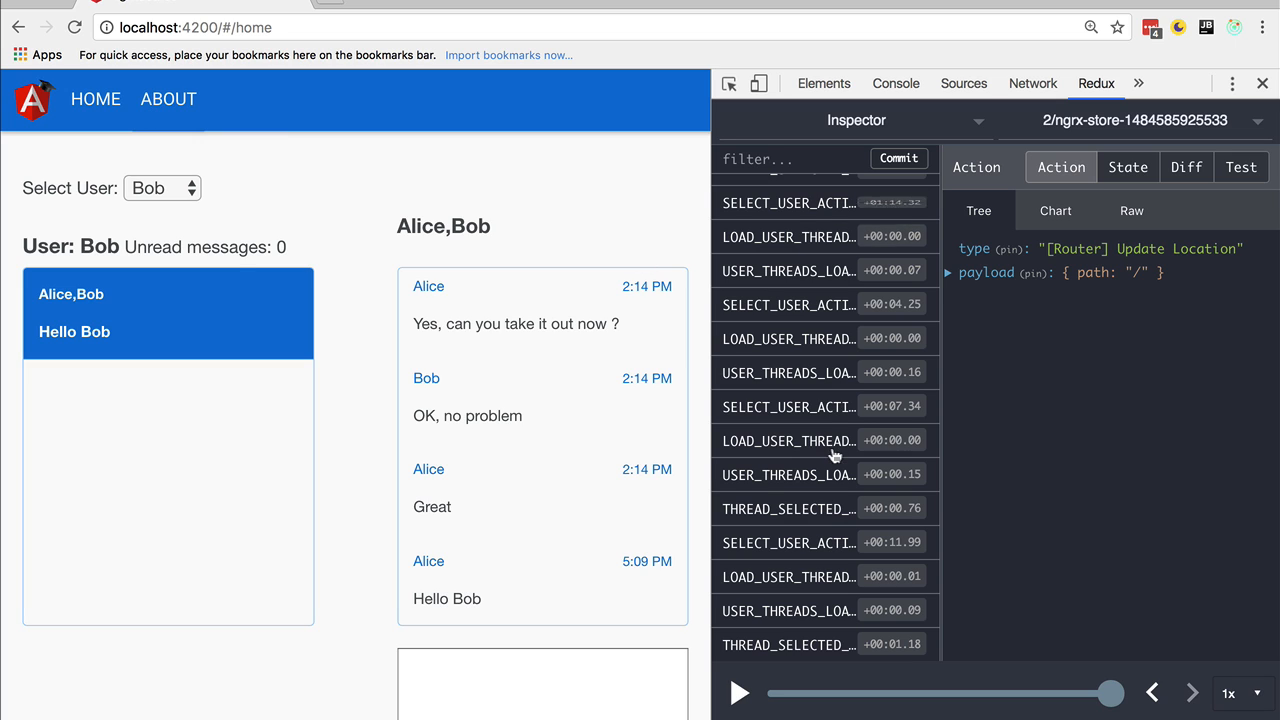
mouse_move(759, 322)
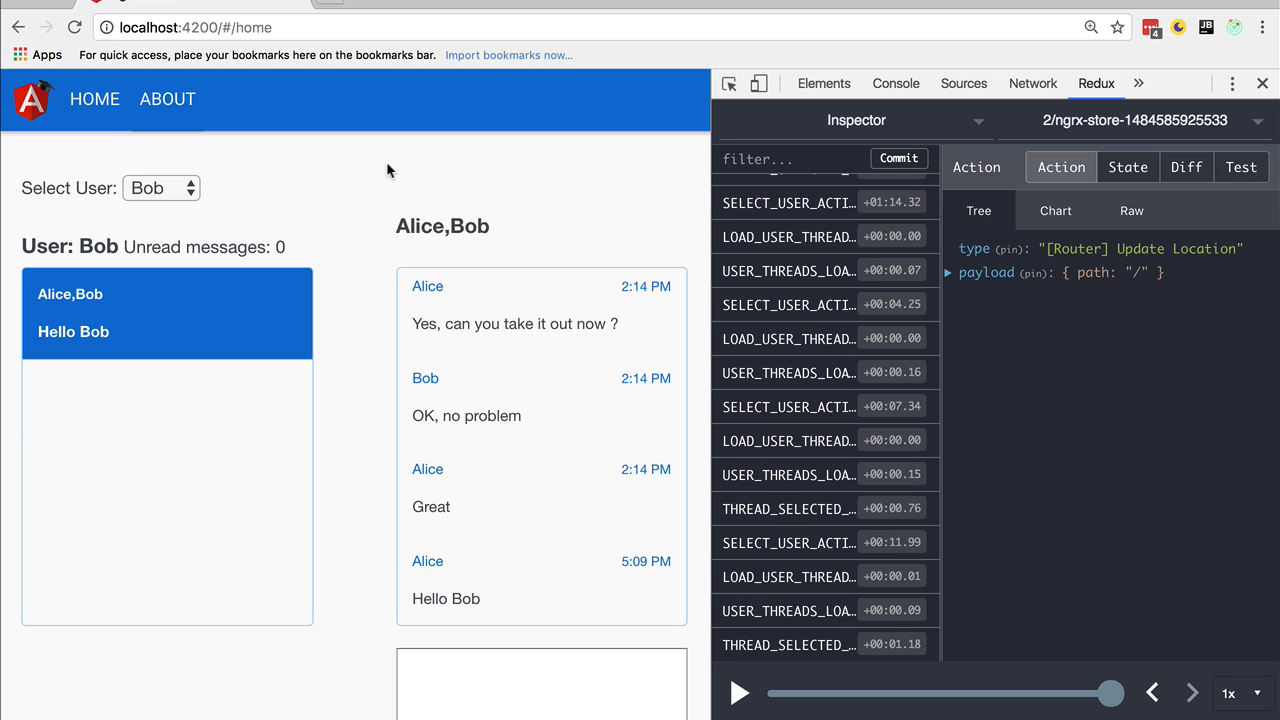
mouse_move(730, 418)
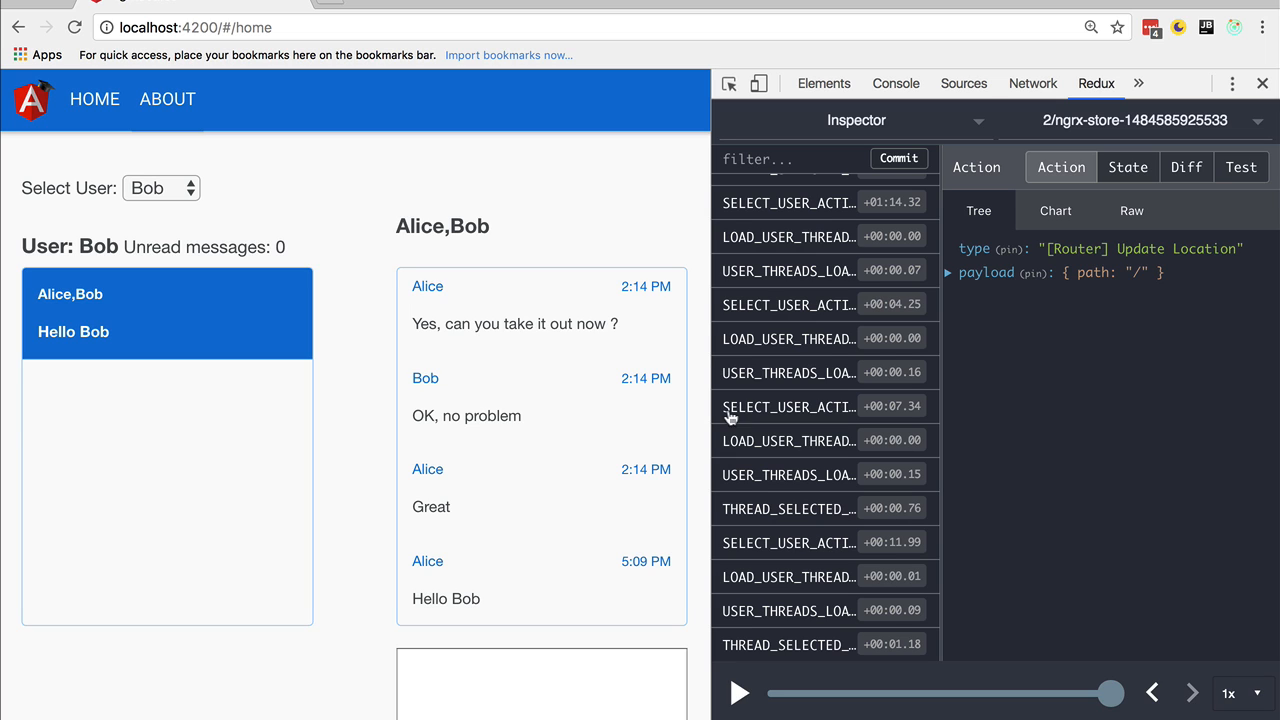
mouse_move(1168, 693)
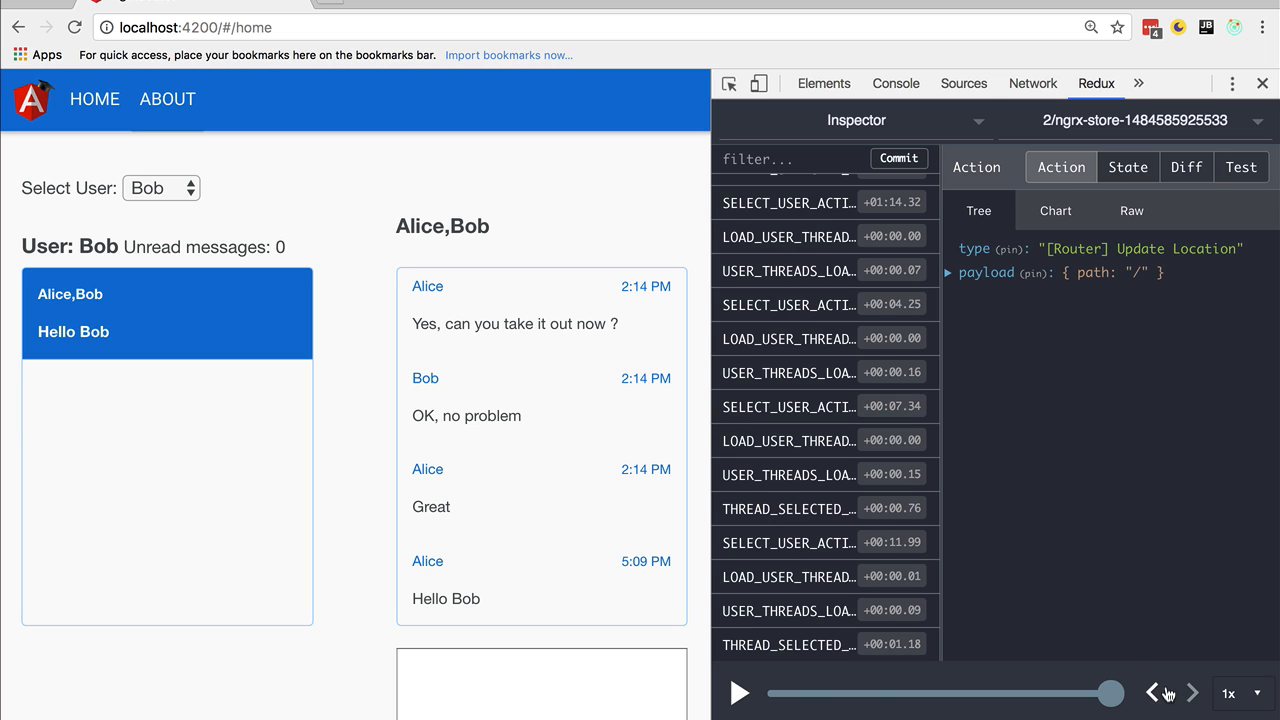
mouse_move(236, 261)
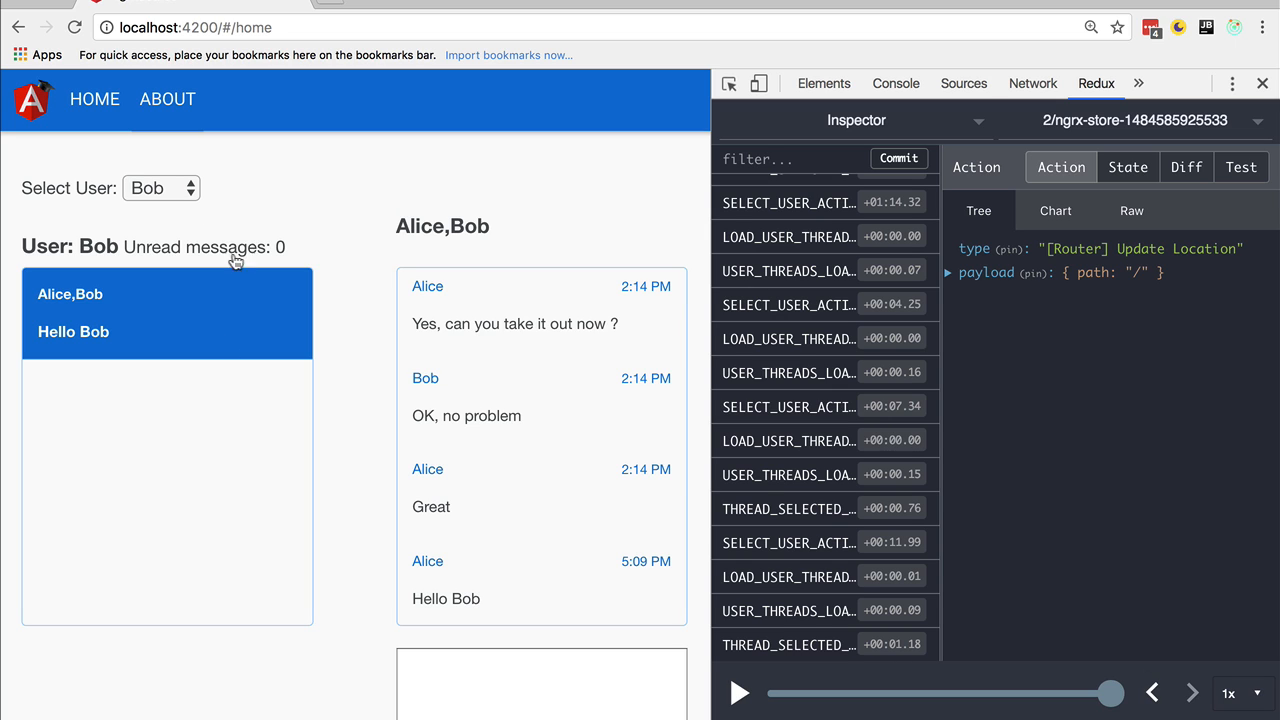
left_click(167, 99)
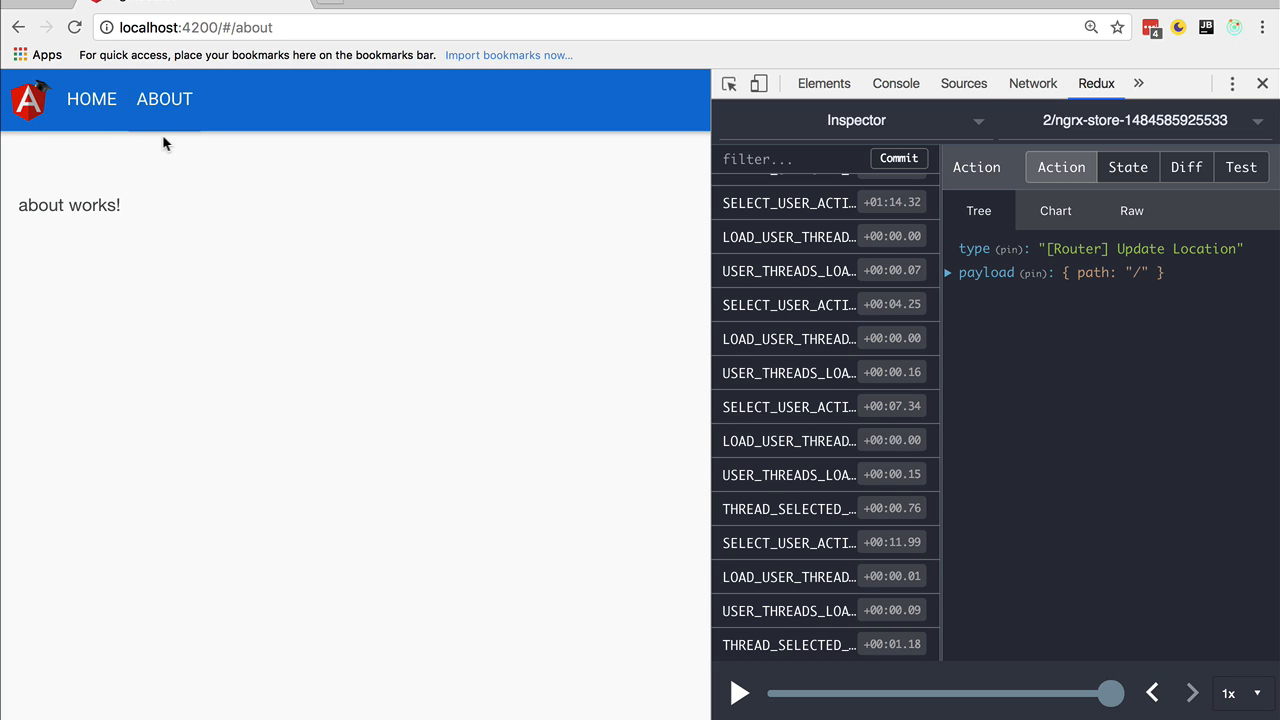
left_click(73, 99)
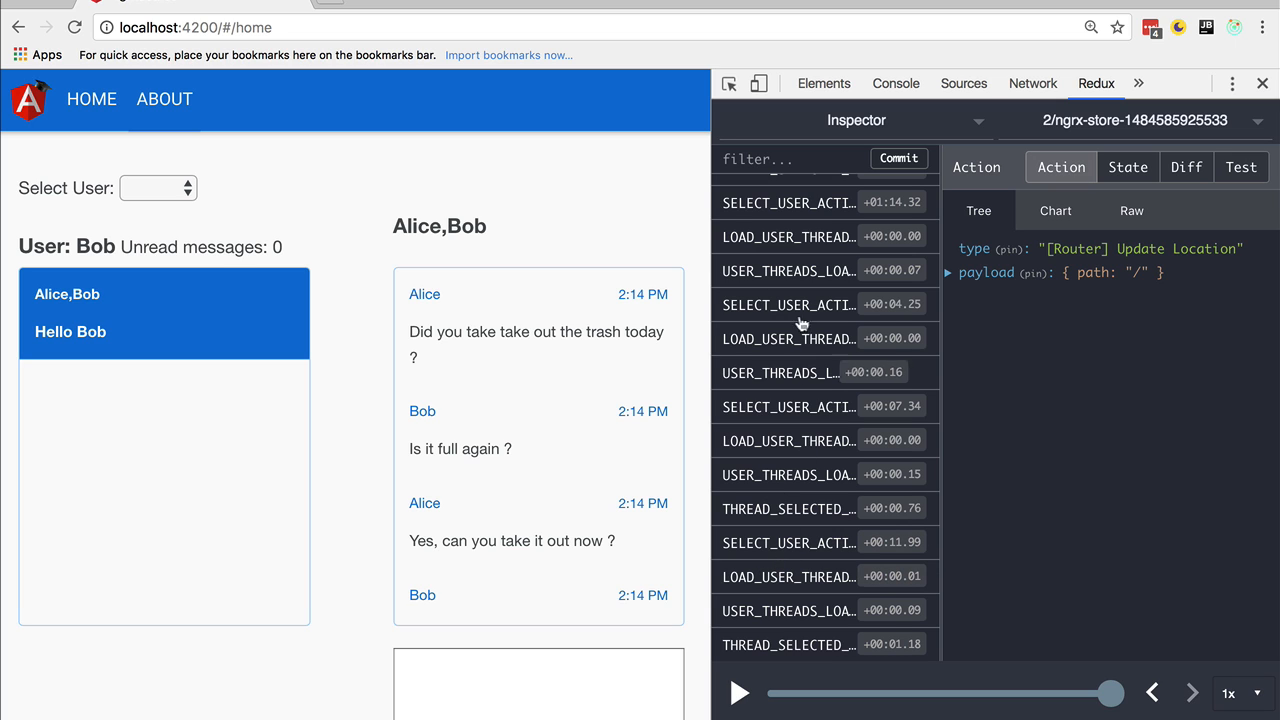
mouse_move(787, 499)
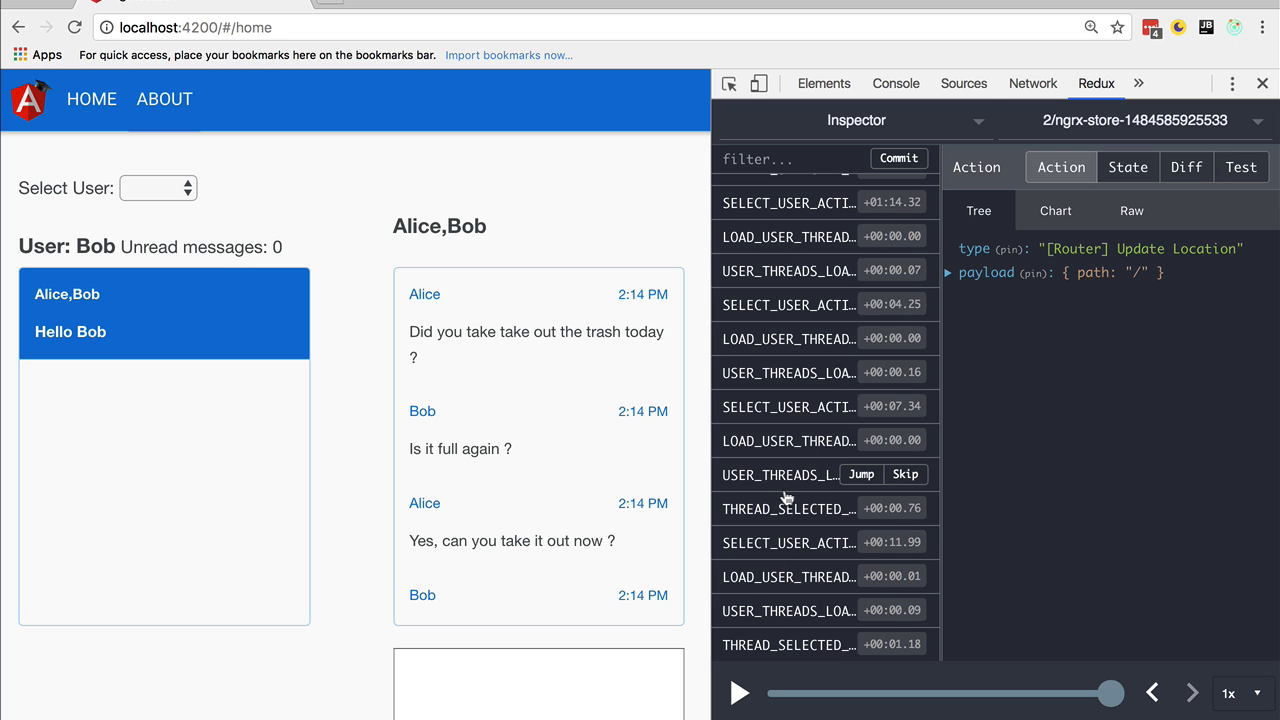
mouse_move(474, 400)
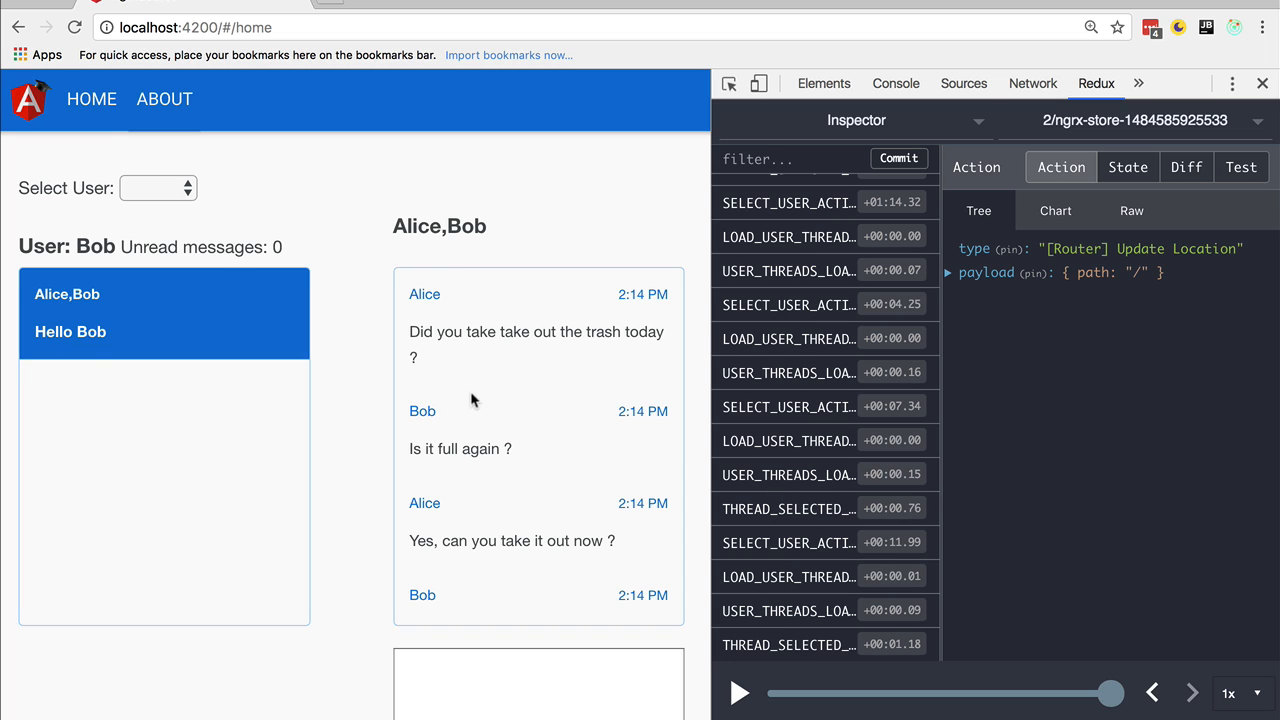
mouse_move(609, 397)
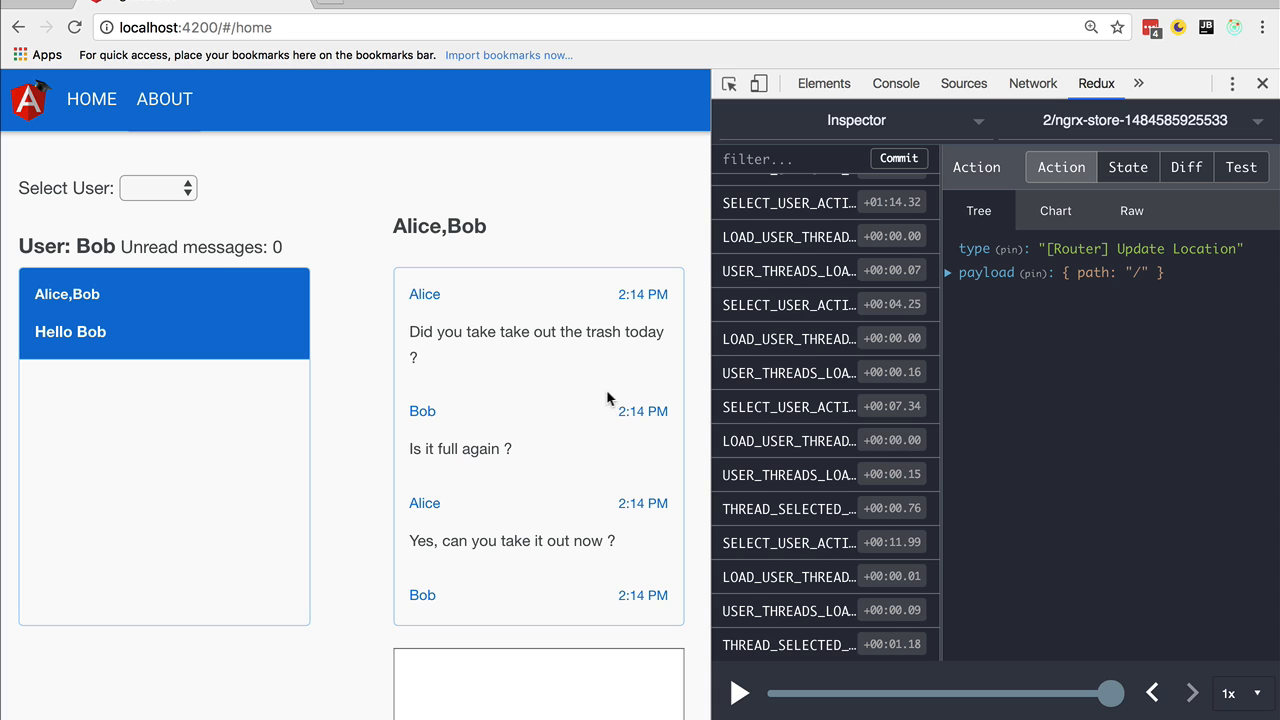
mouse_move(798, 263)
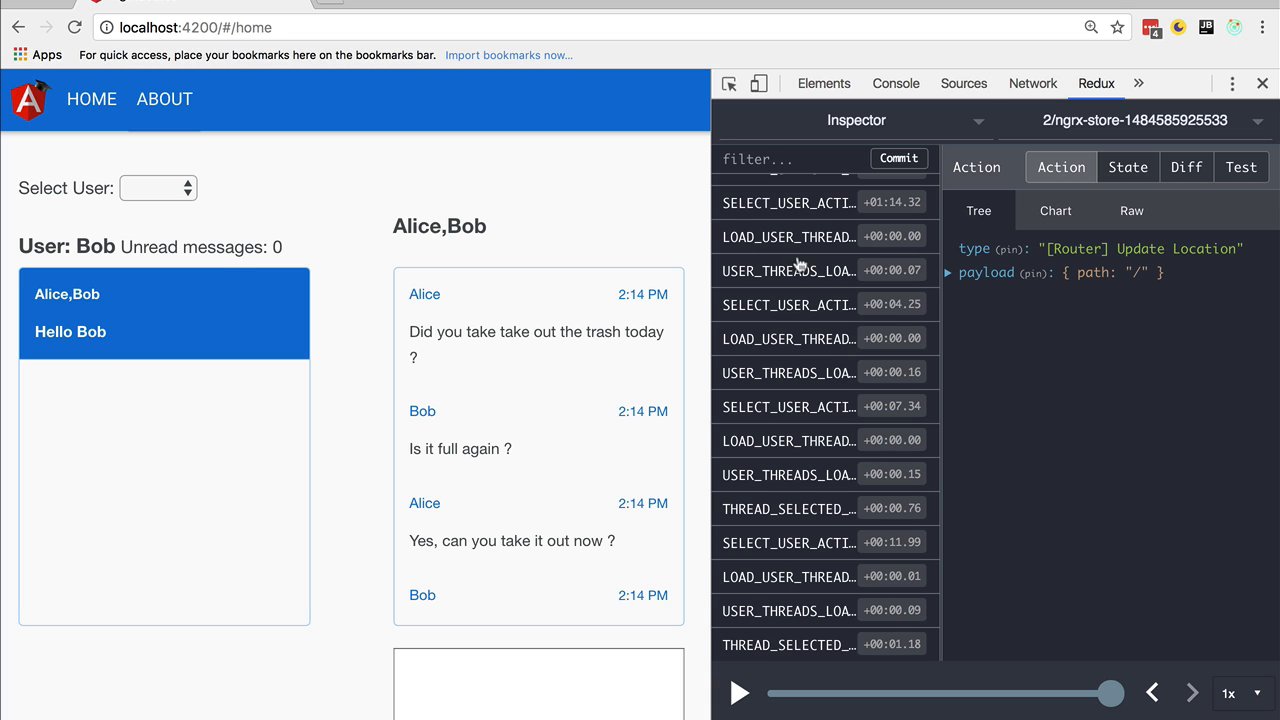
mouse_move(727, 327)
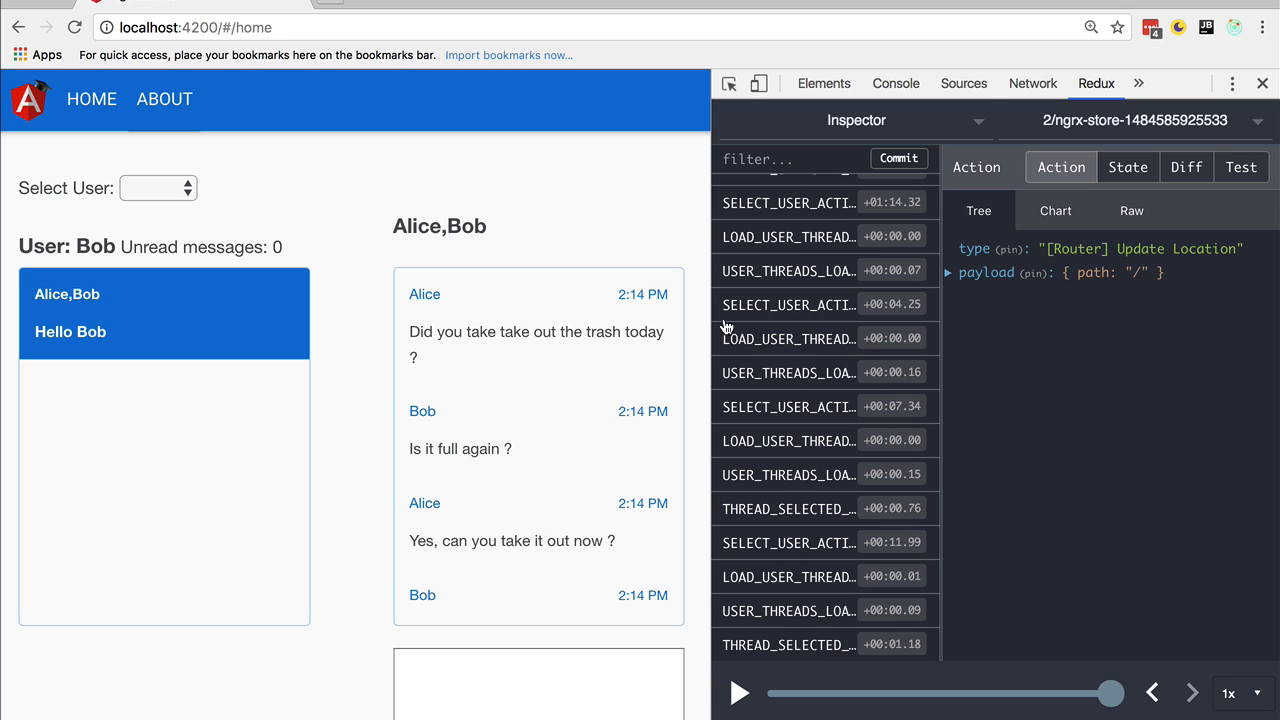
mouse_move(804, 487)
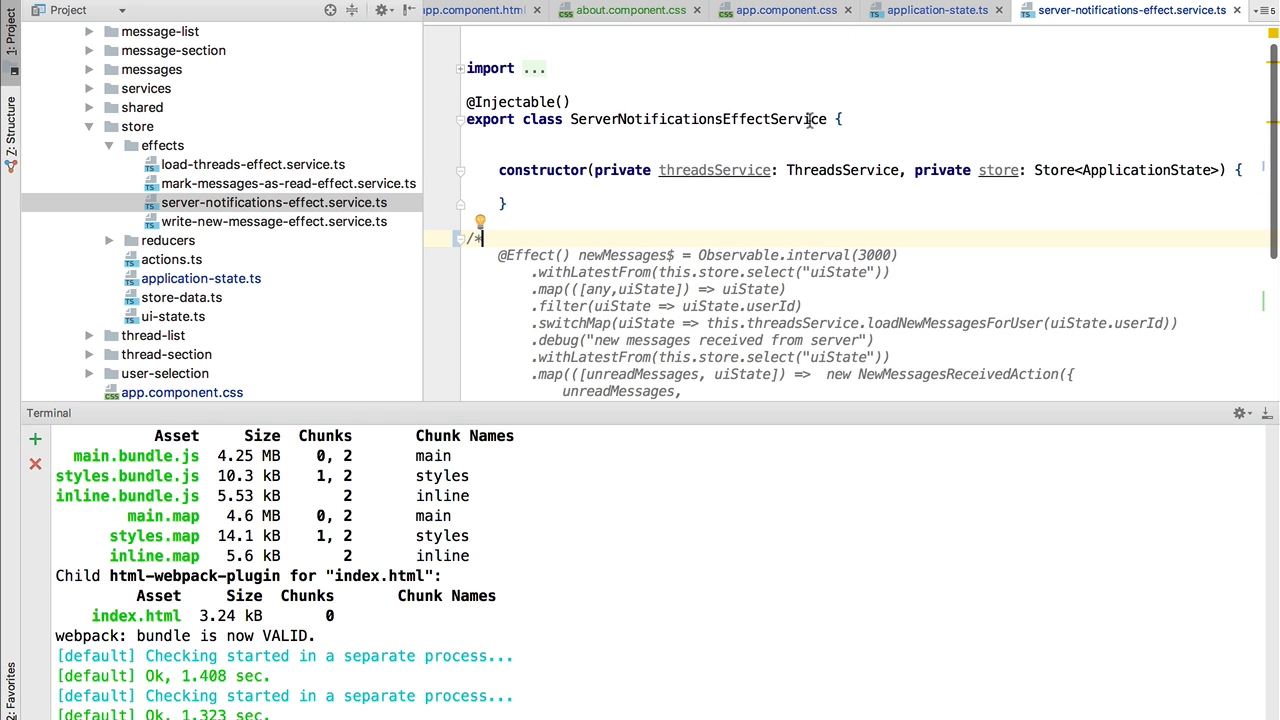
scroll("down", 3)
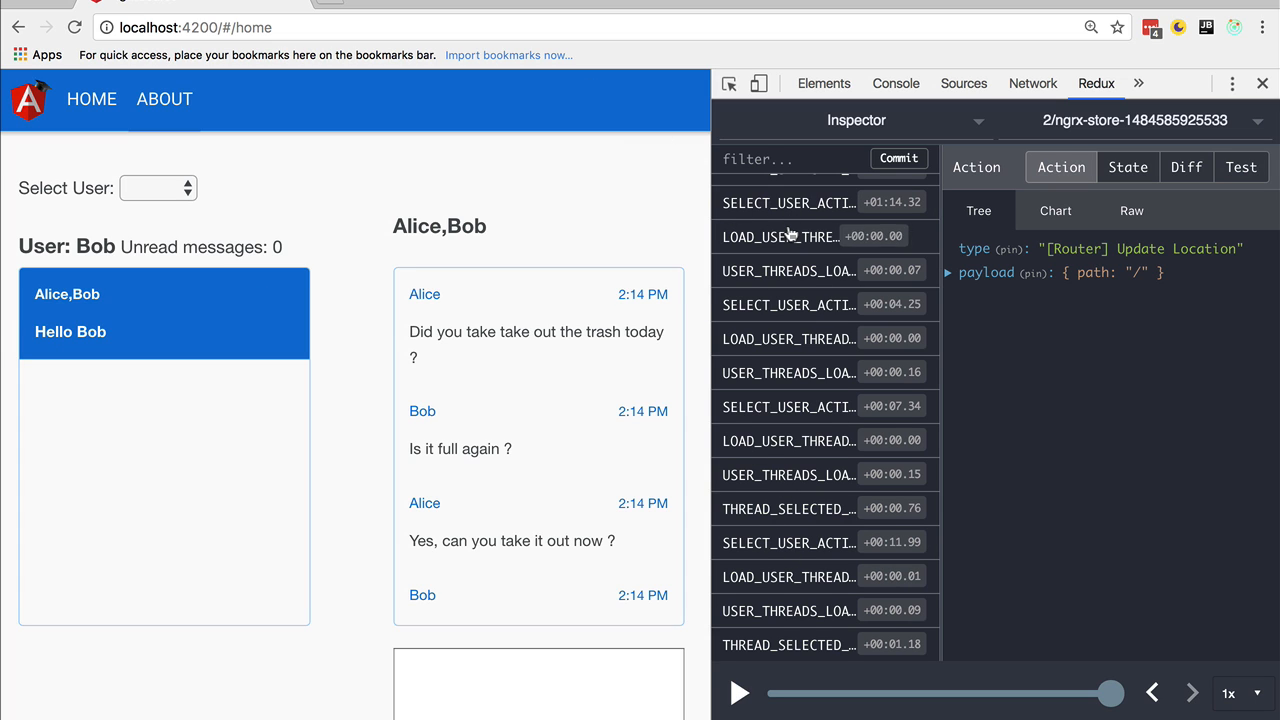
mouse_move(790, 235)
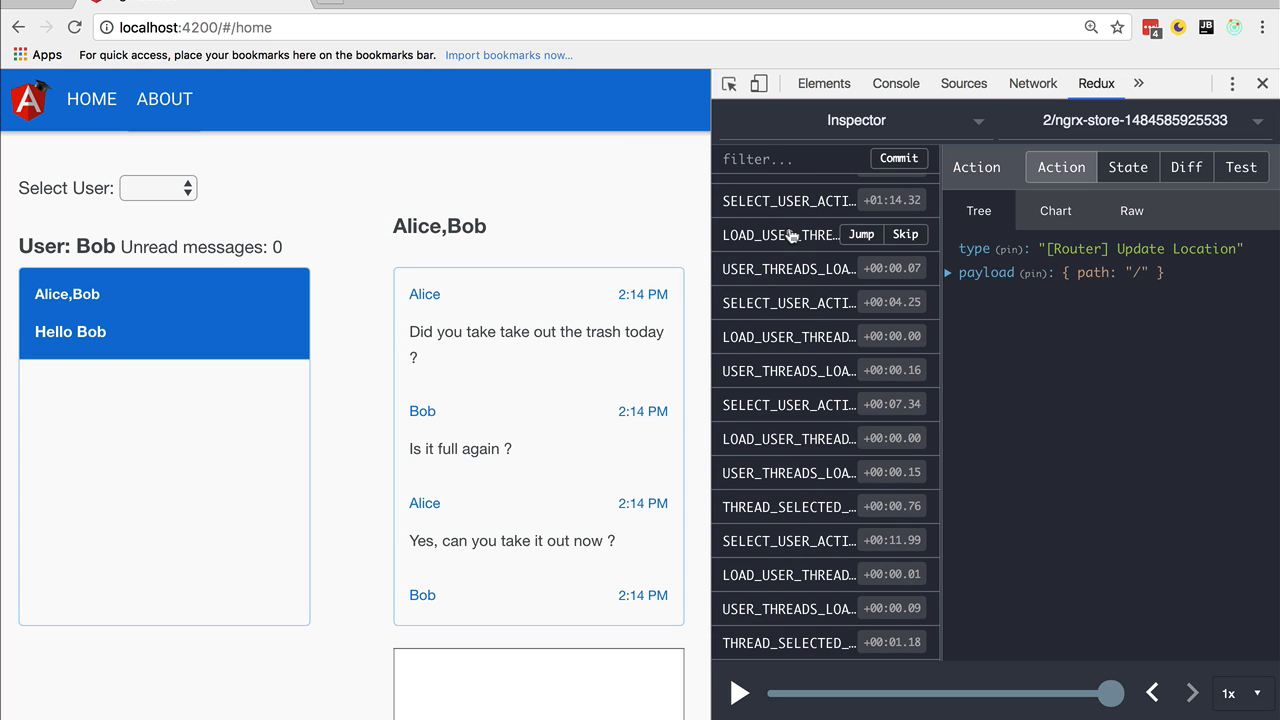